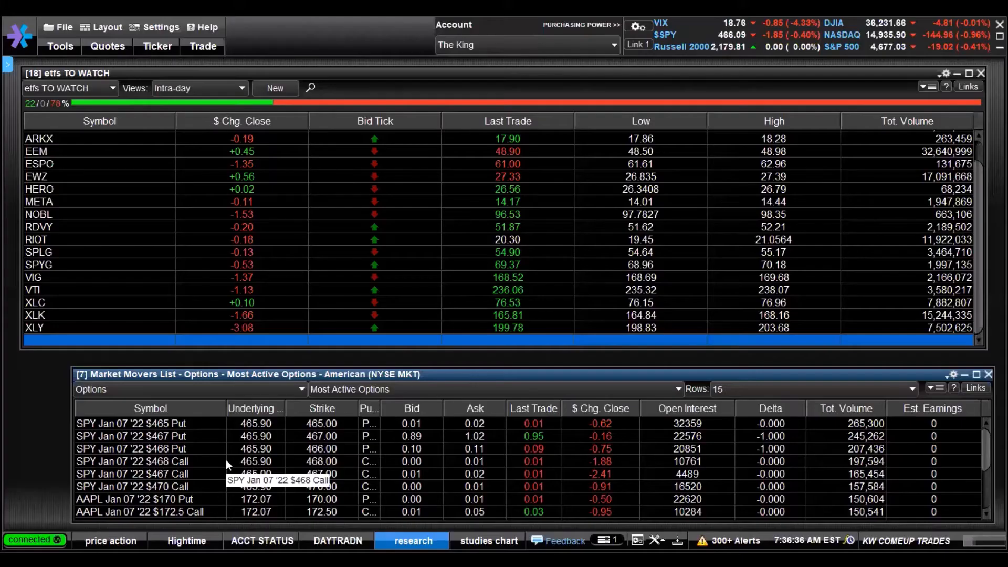
mouse_move(231, 453)
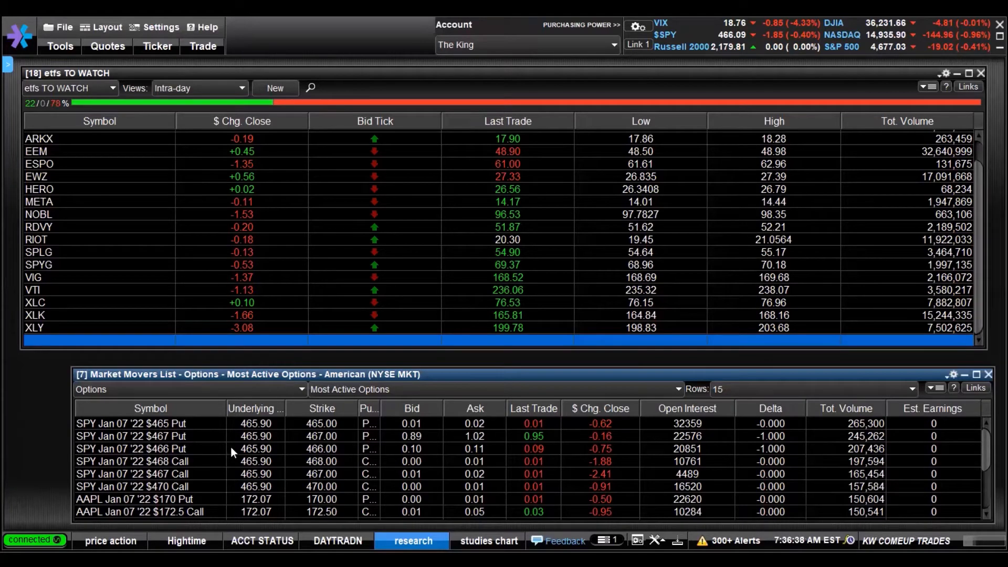
mouse_move(294, 406)
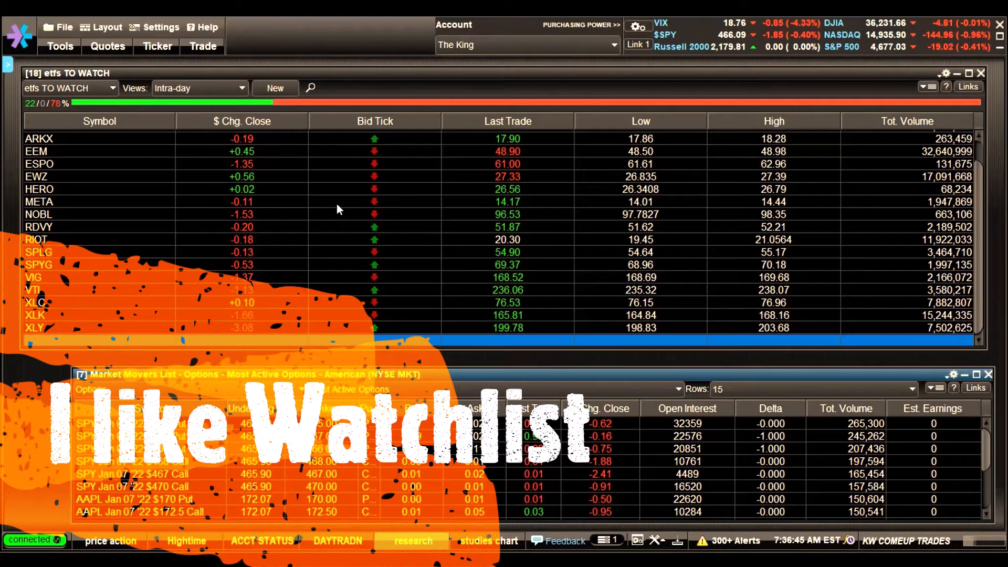
mouse_move(275, 88)
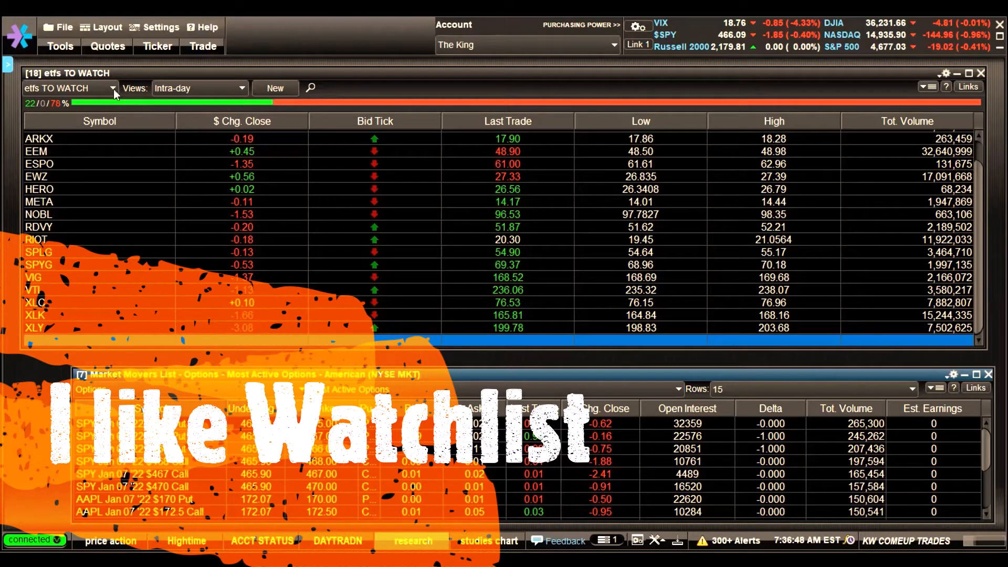
- Cycle the watch list through vix and trade n travel, then settle on Default showing only QQQ
click(113, 88)
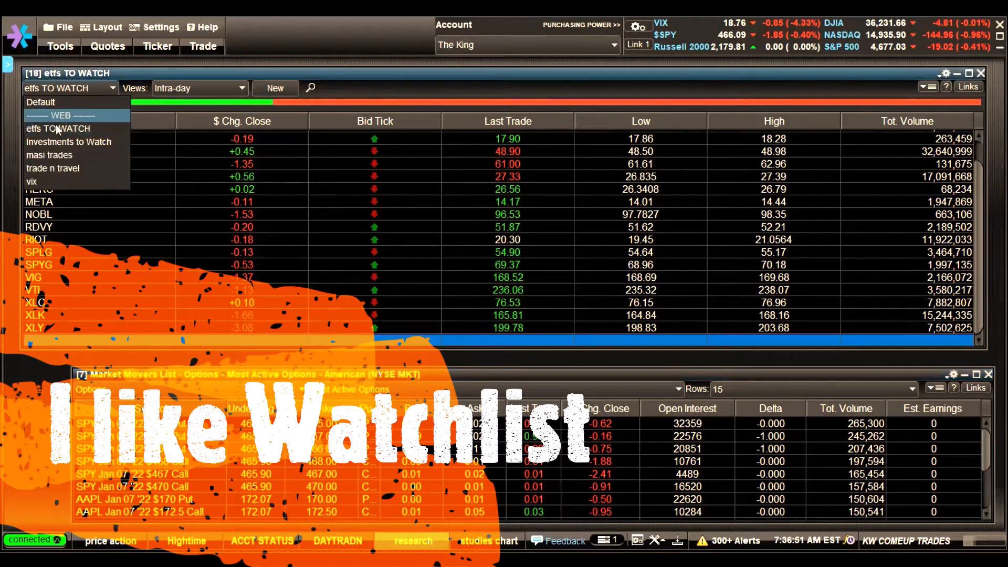
mouse_move(49, 155)
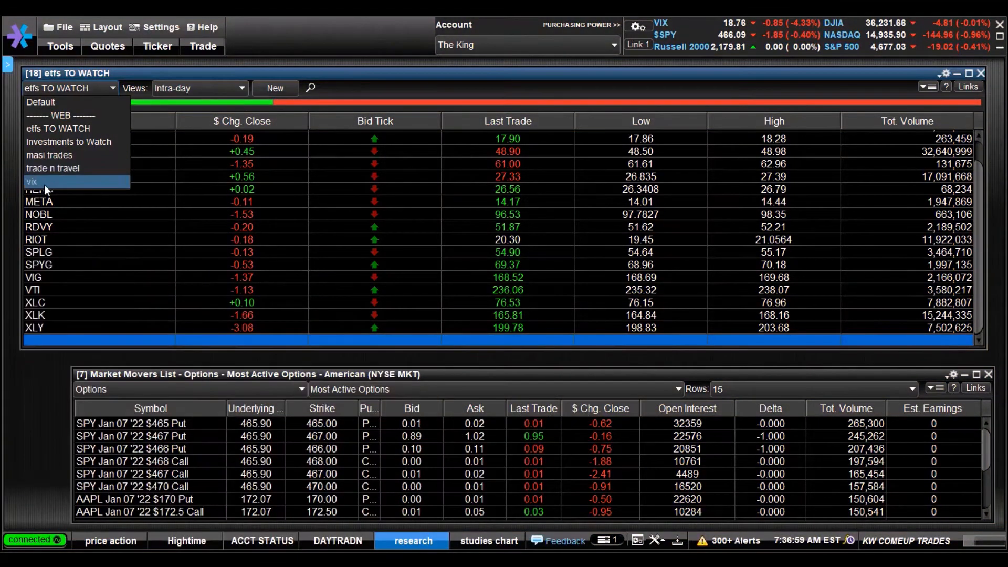
click(31, 182)
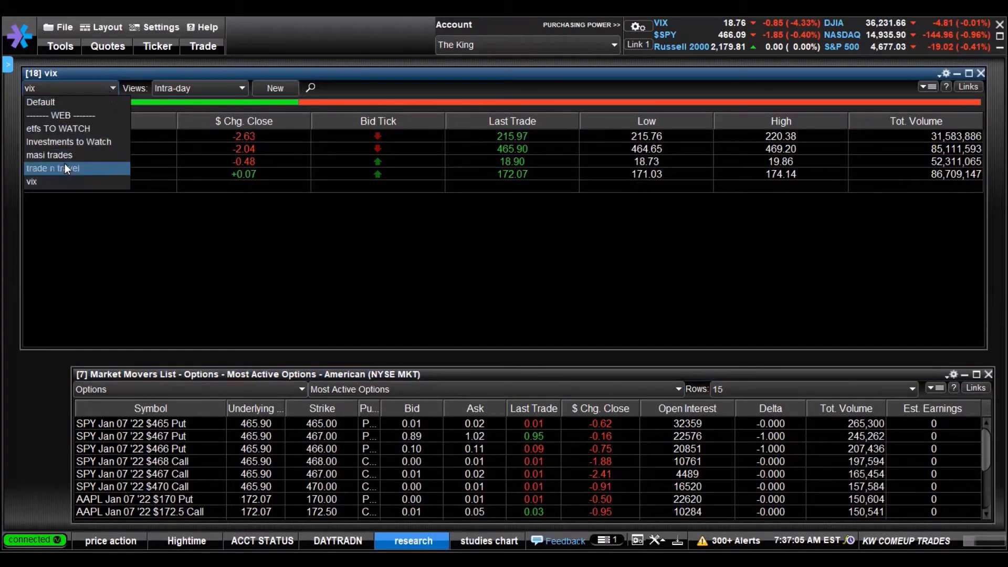
click(53, 168)
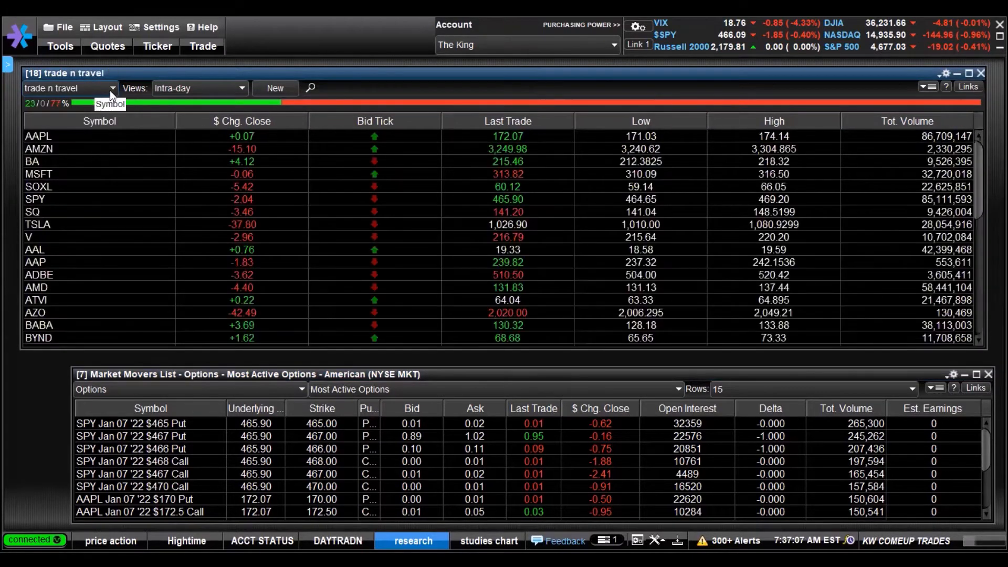
click(112, 88)
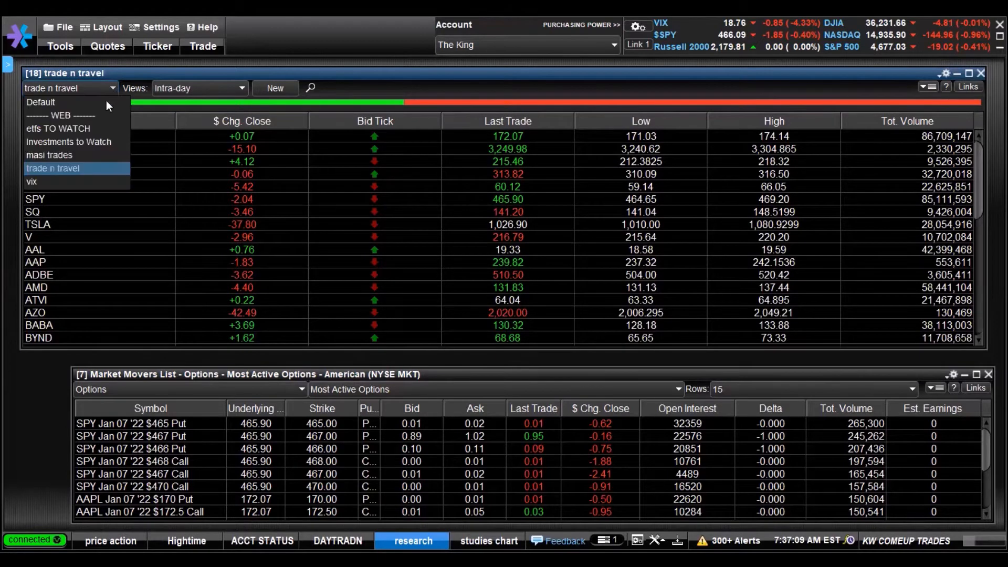
click(41, 101)
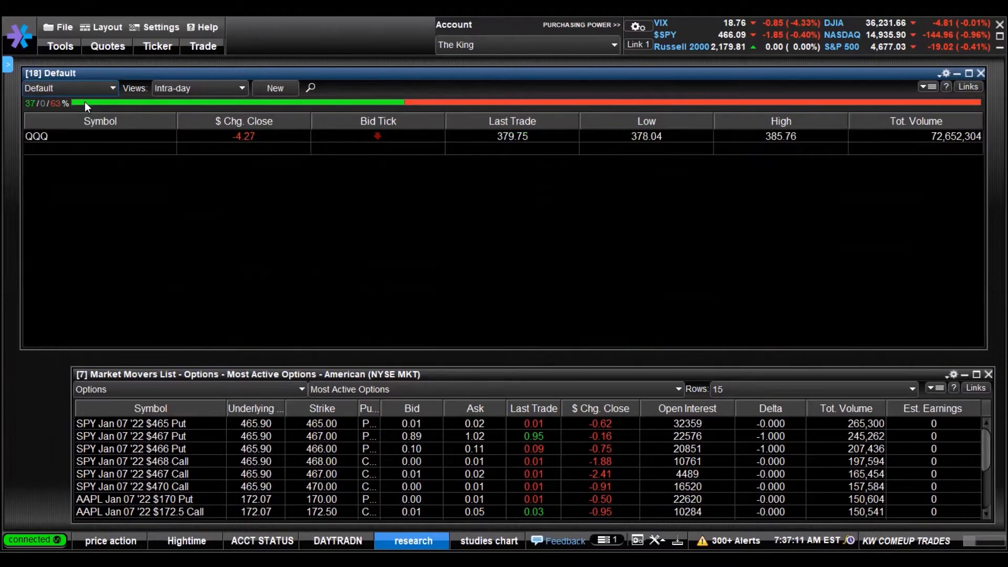
mouse_move(531, 150)
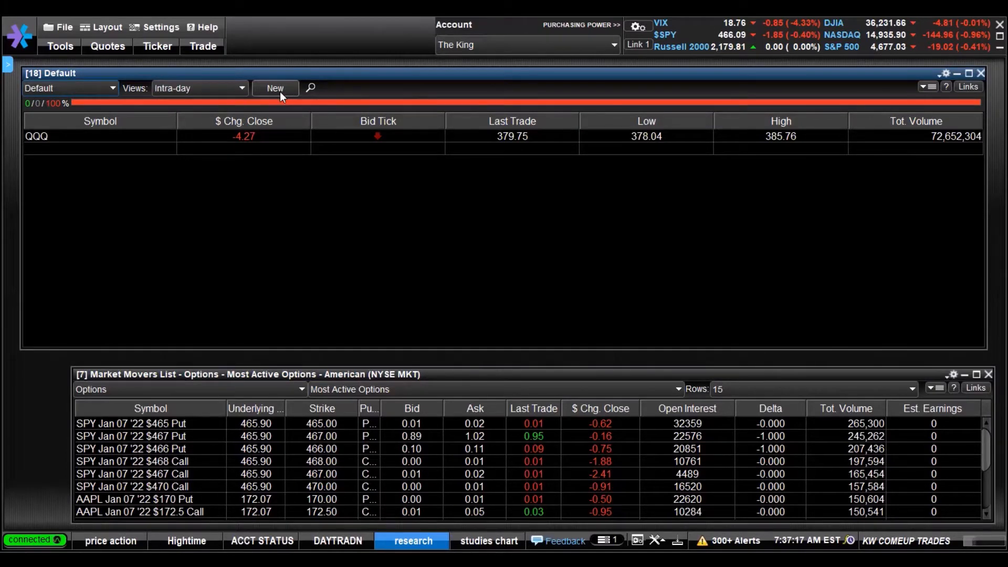
- Start a new custom view in Watch list Setup and name it stocks5150
click(274, 88)
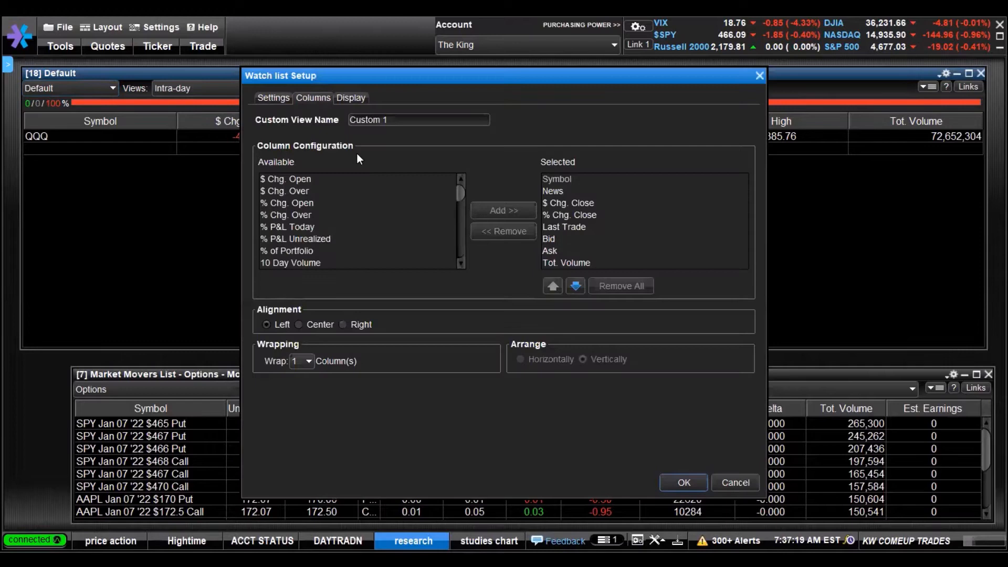
click(417, 120)
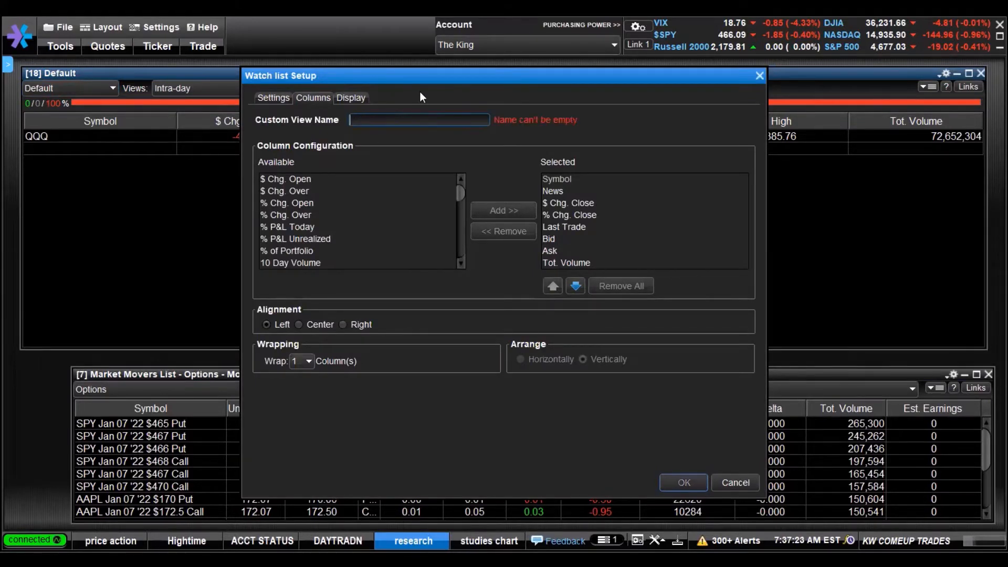
text(stocks5150)
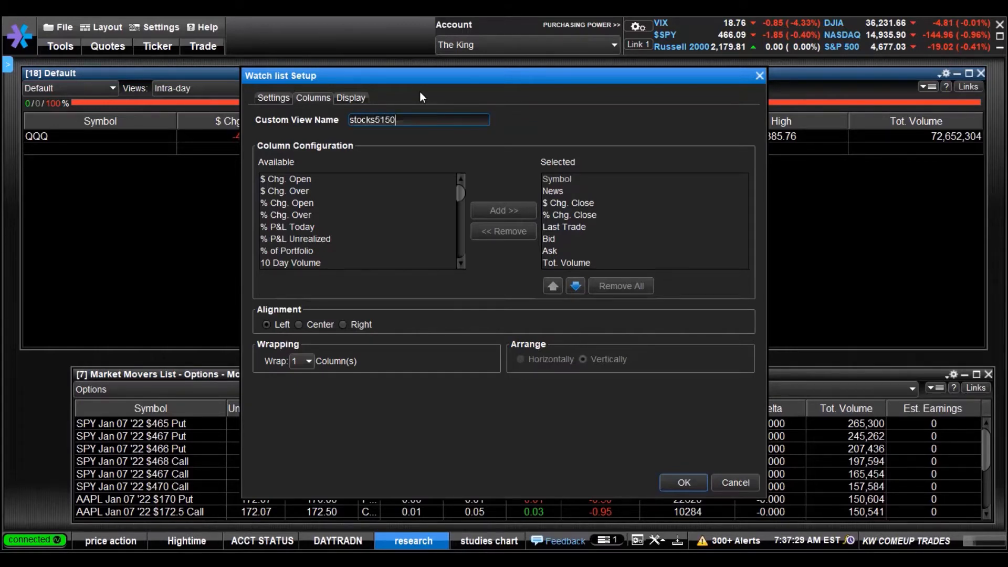
mouse_move(540, 119)
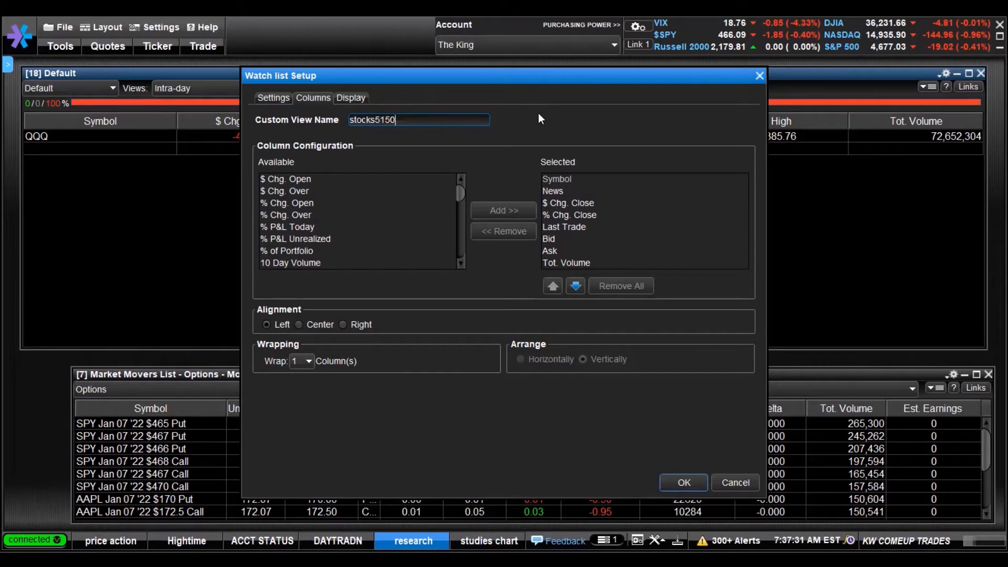
mouse_move(531, 127)
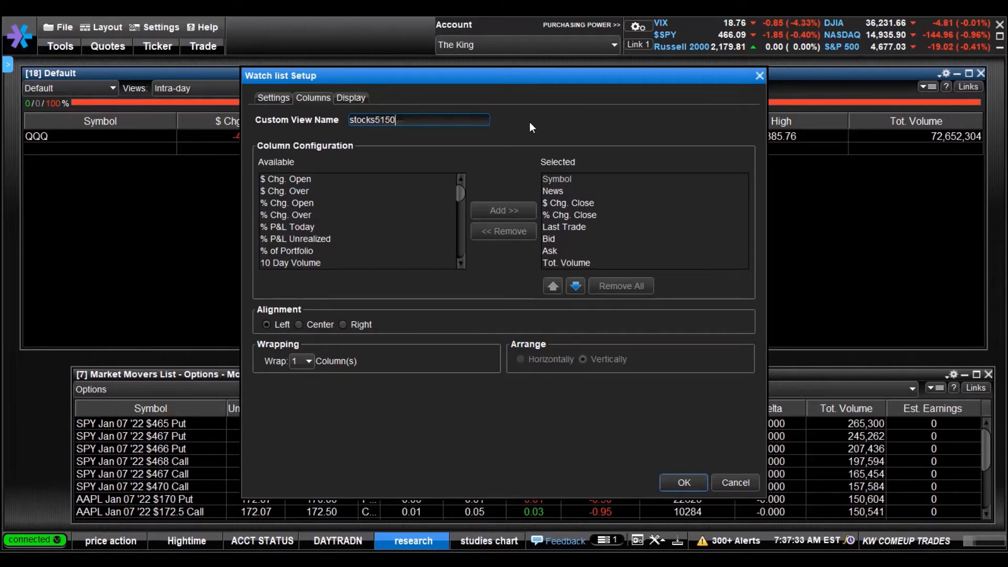
mouse_move(521, 136)
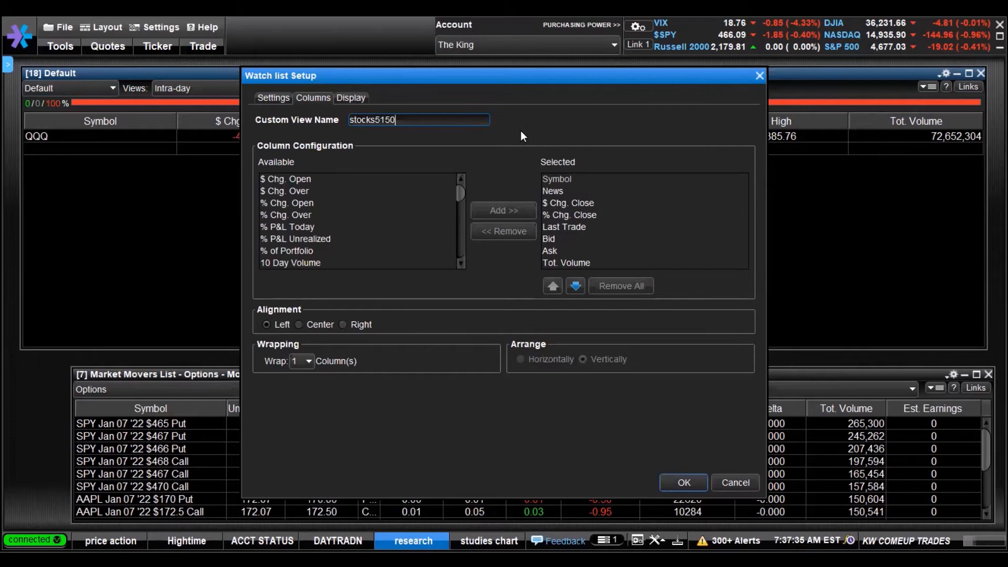
mouse_move(423, 223)
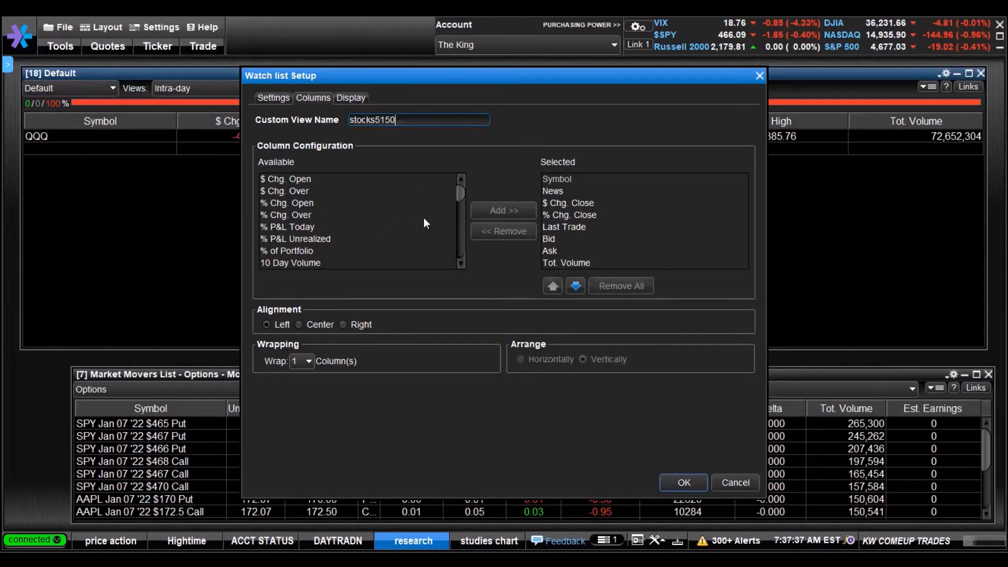
mouse_move(341, 159)
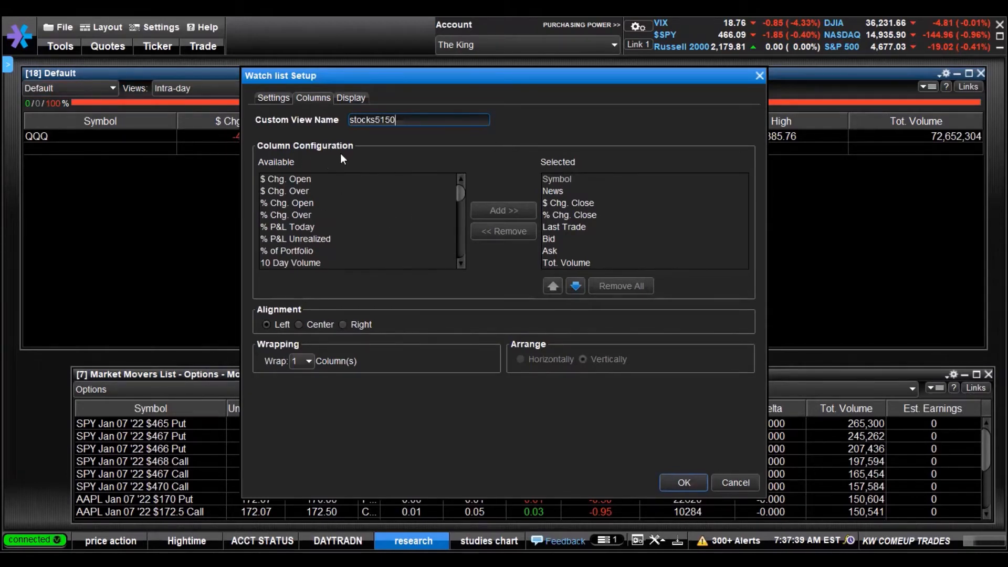
mouse_move(518, 190)
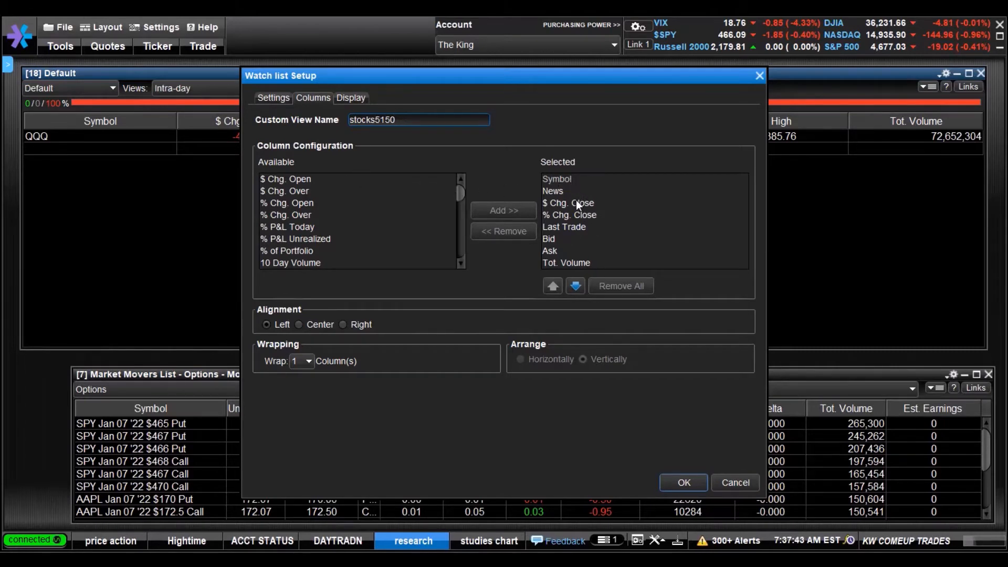
mouse_move(555, 242)
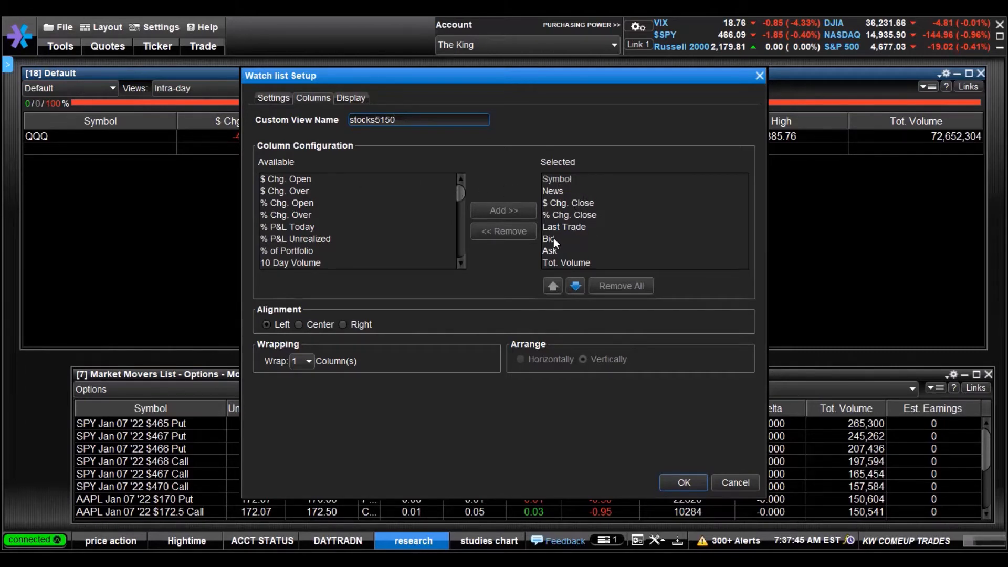
- Remove the Bid column and re-add it so it sits after Ask, before Total Volume
click(550, 238)
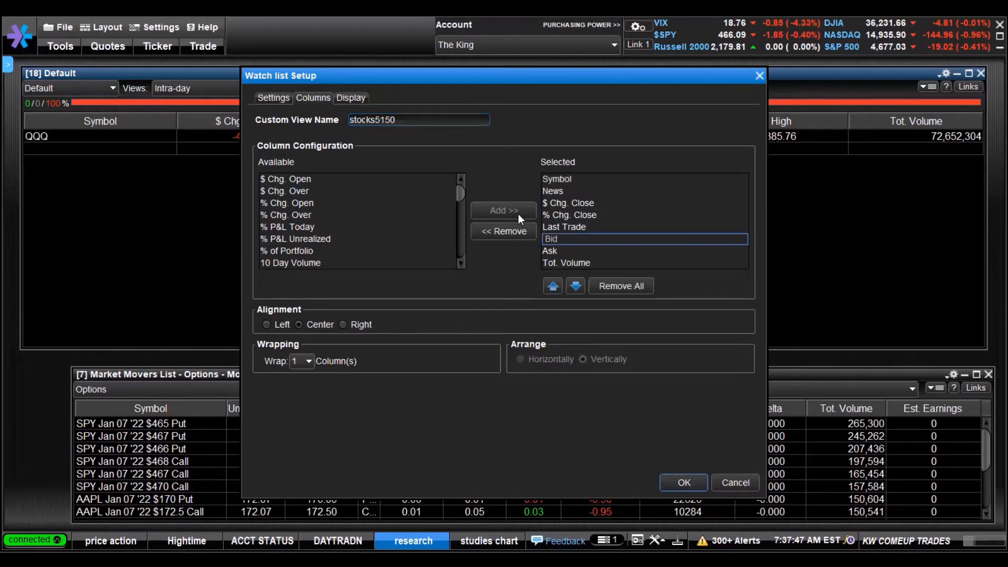
click(502, 231)
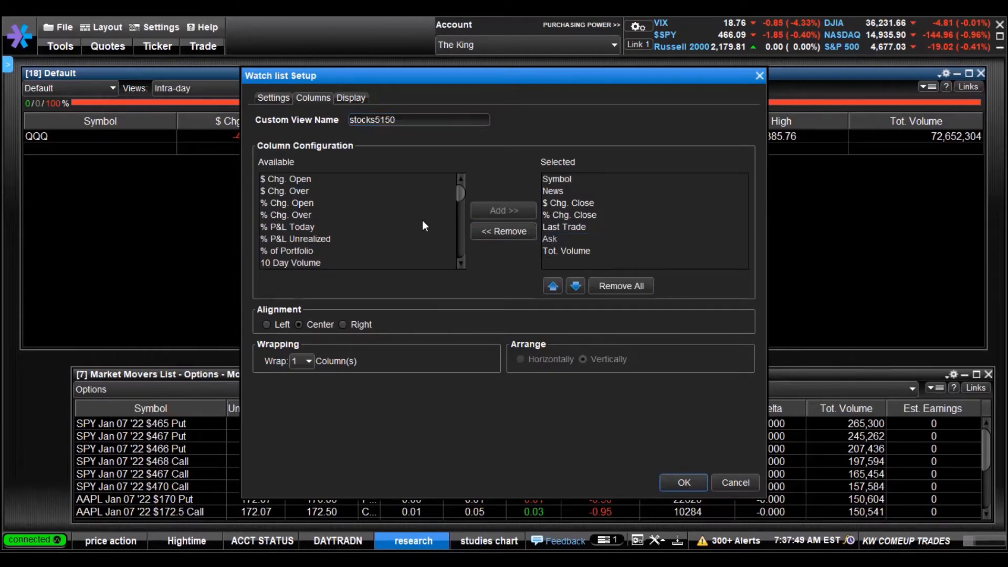
scroll(up, 3)
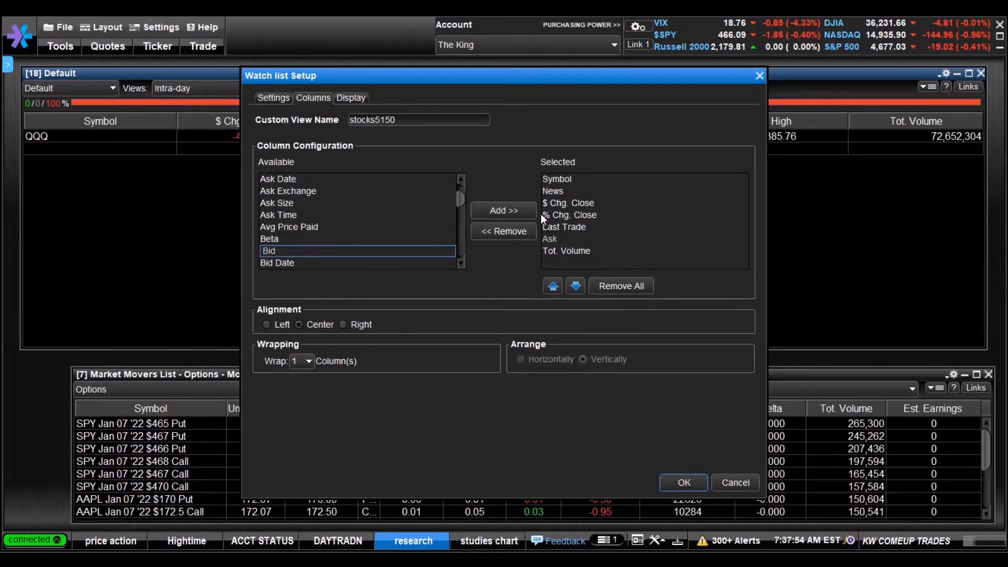
click(503, 210)
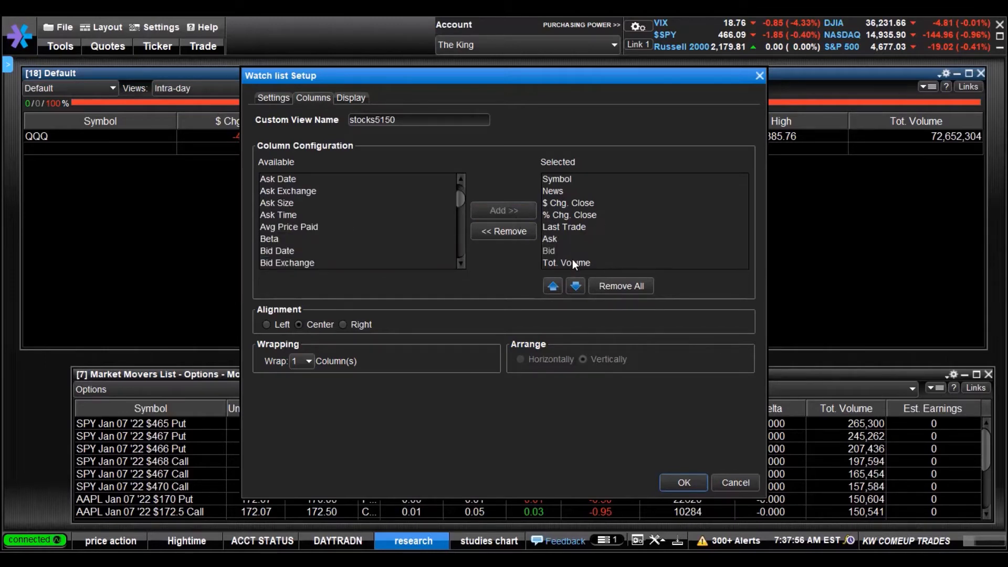
mouse_move(584, 222)
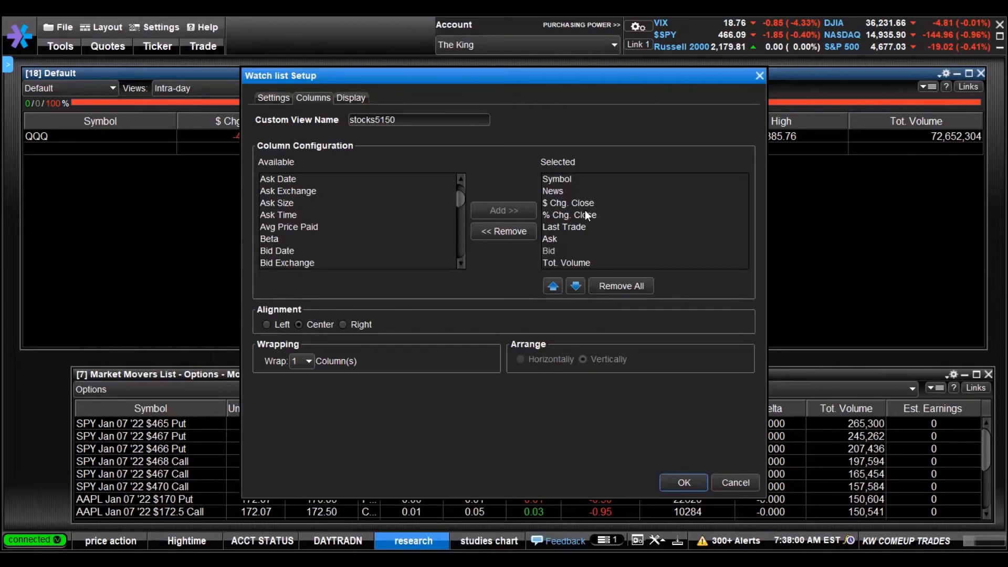
mouse_move(600, 307)
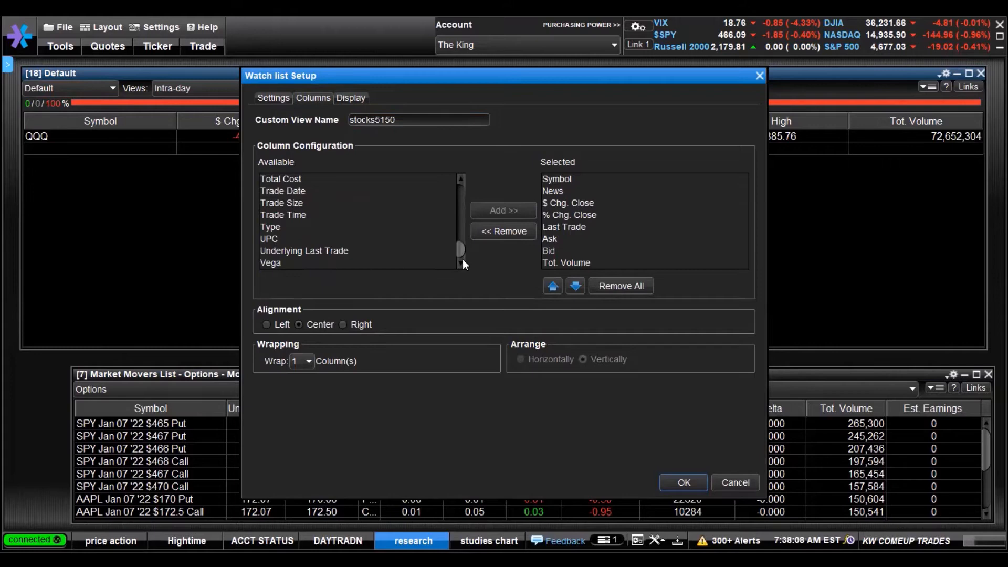
- Add Pre-market Percent Change from Available columns and move it up after Last Trade
scroll(up, 3)
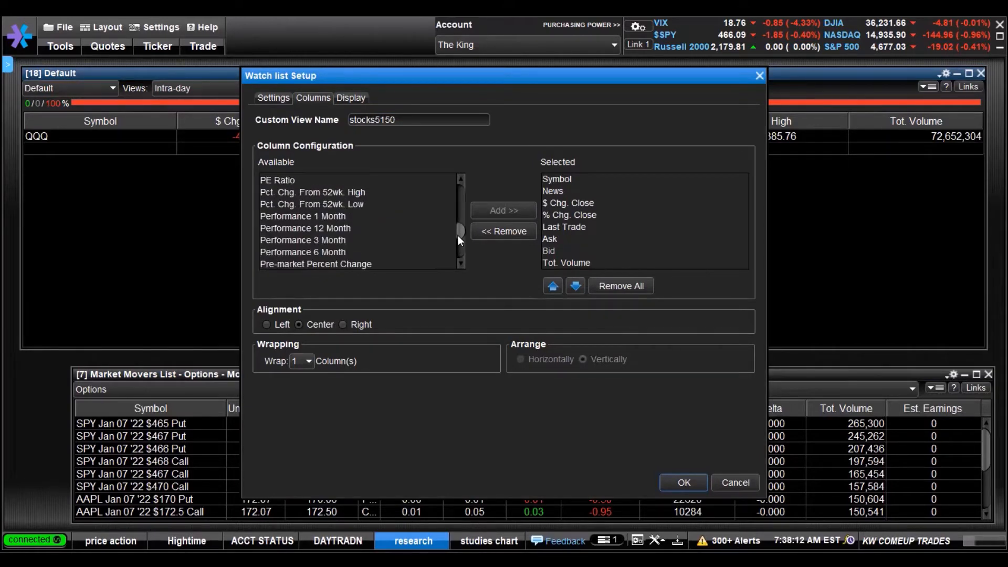
scroll(down, 3)
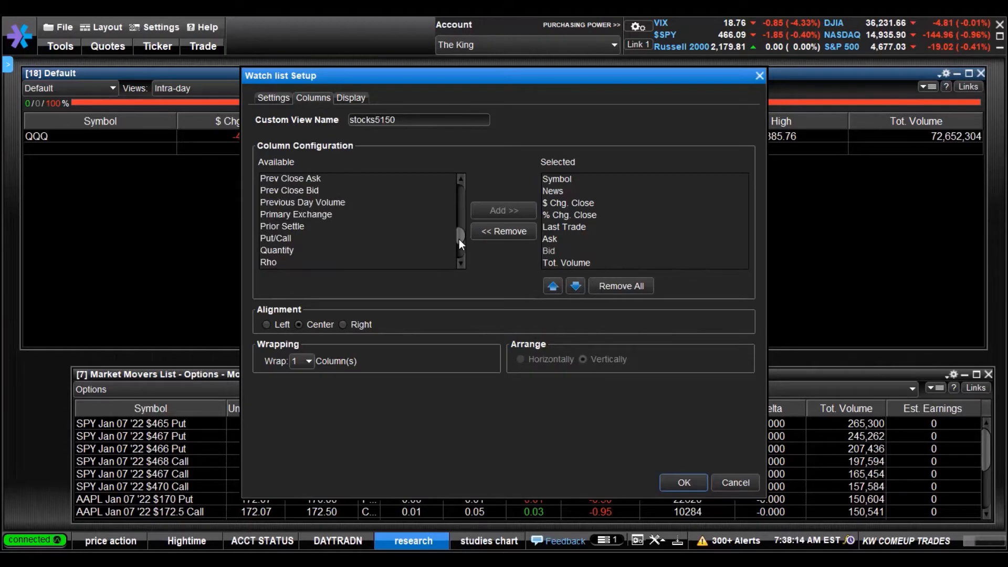
scroll(up, 3)
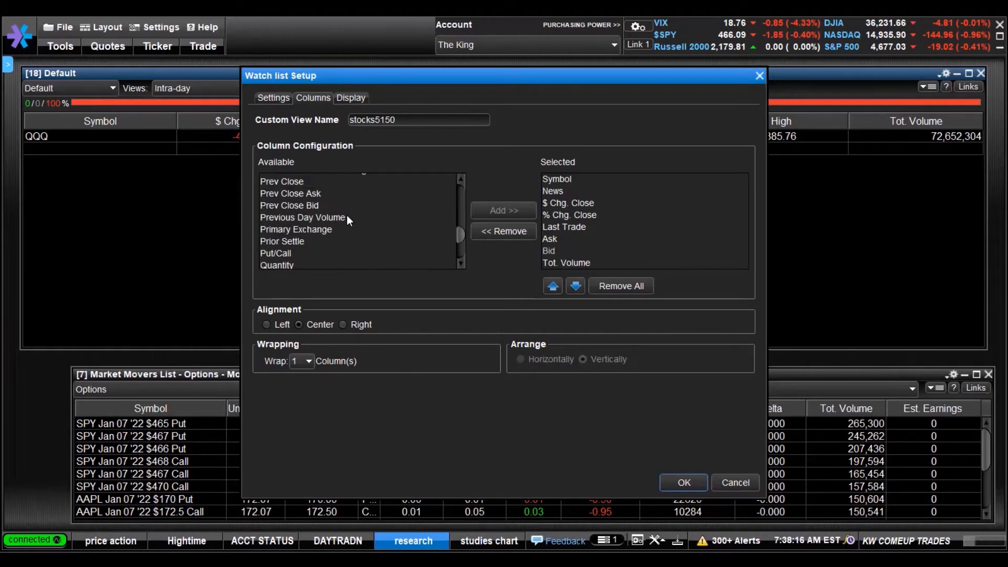
scroll(up, 3)
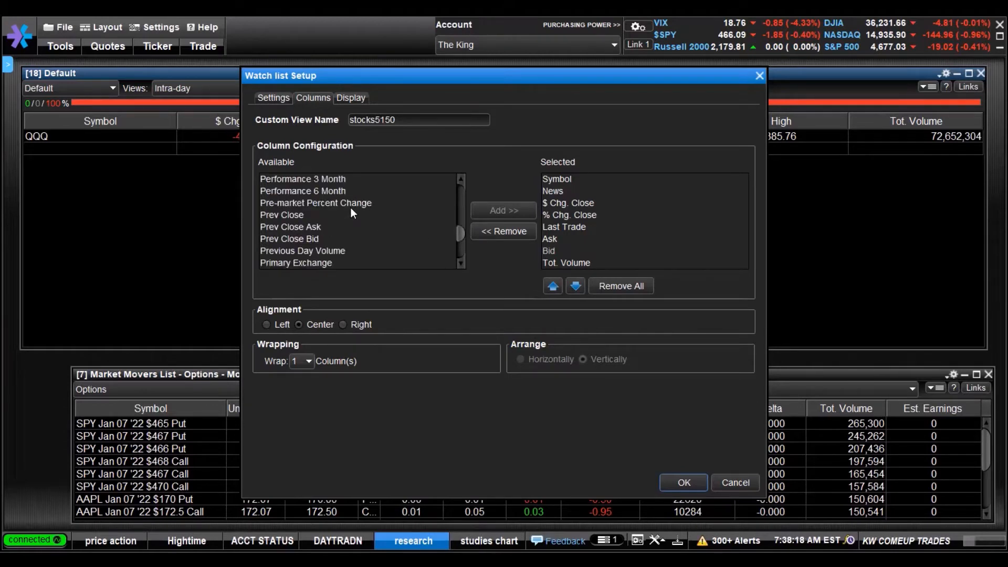
mouse_move(315, 213)
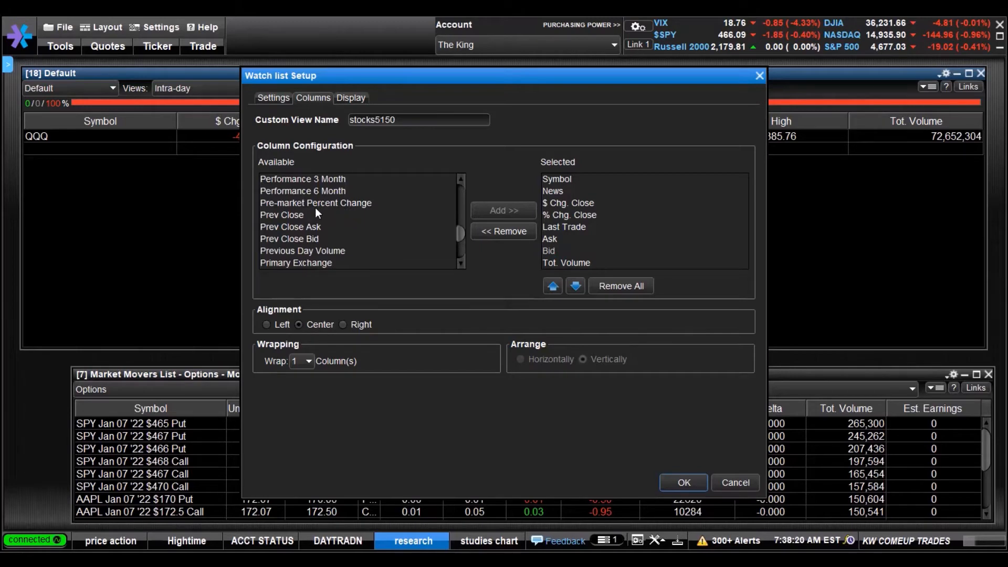
click(316, 203)
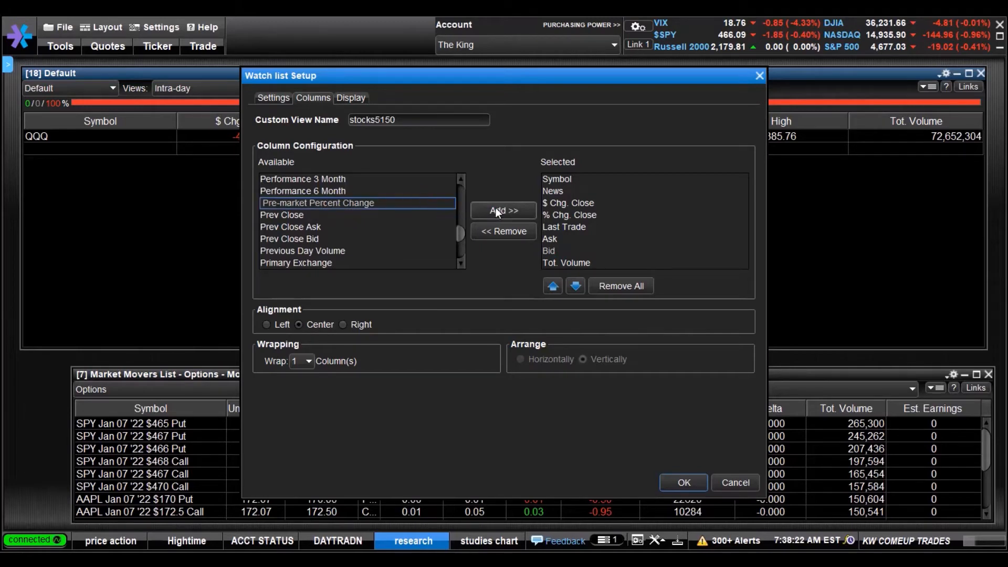
click(503, 210)
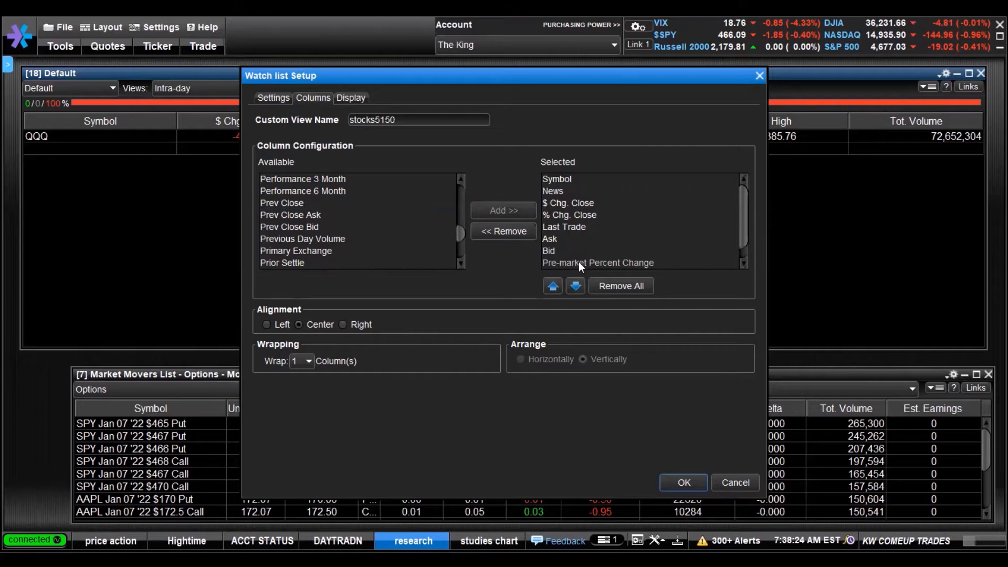
click(551, 285)
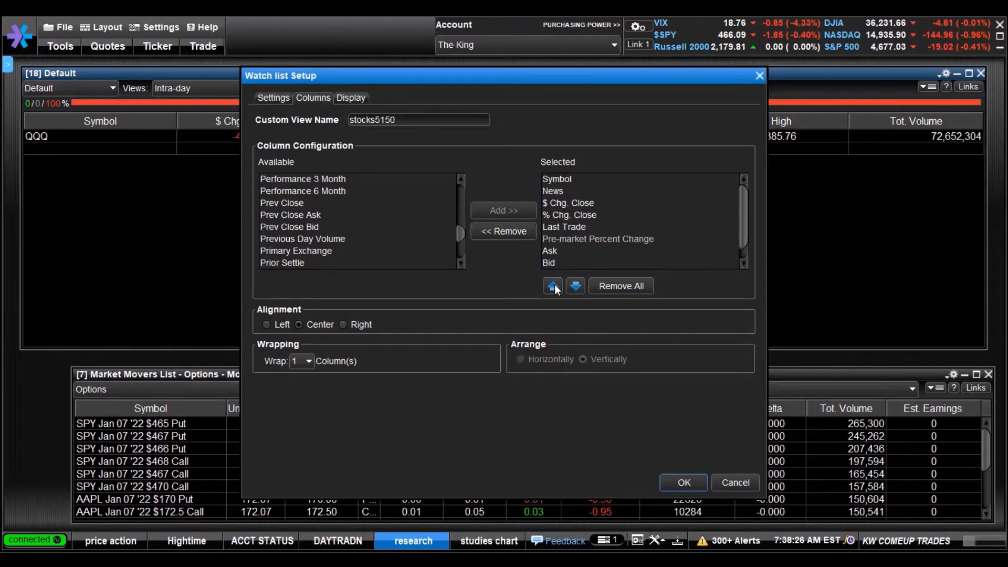
- Move Pre-market Percent Change to the top of Selected, check general settings, and save with OK
click(554, 286)
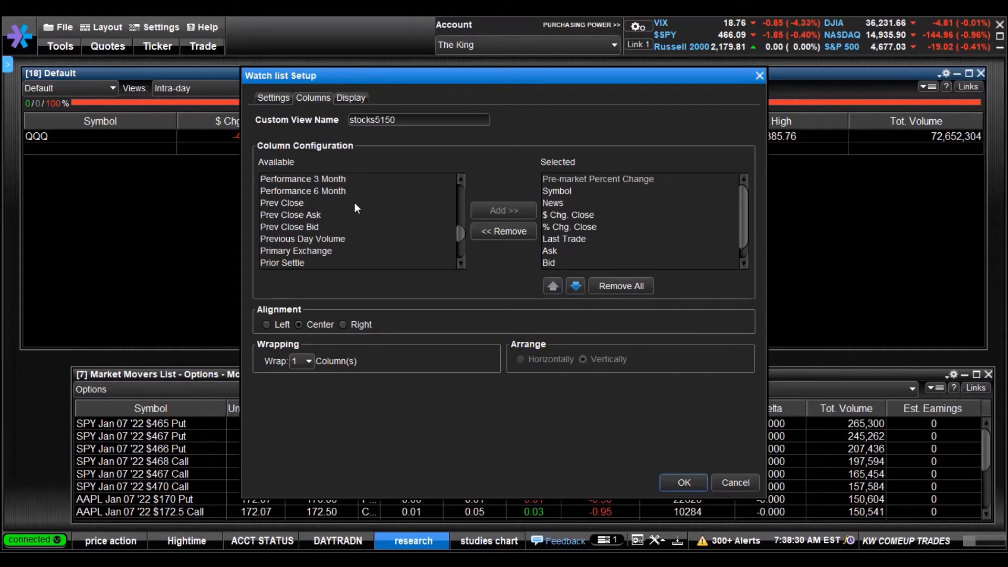
mouse_move(425, 236)
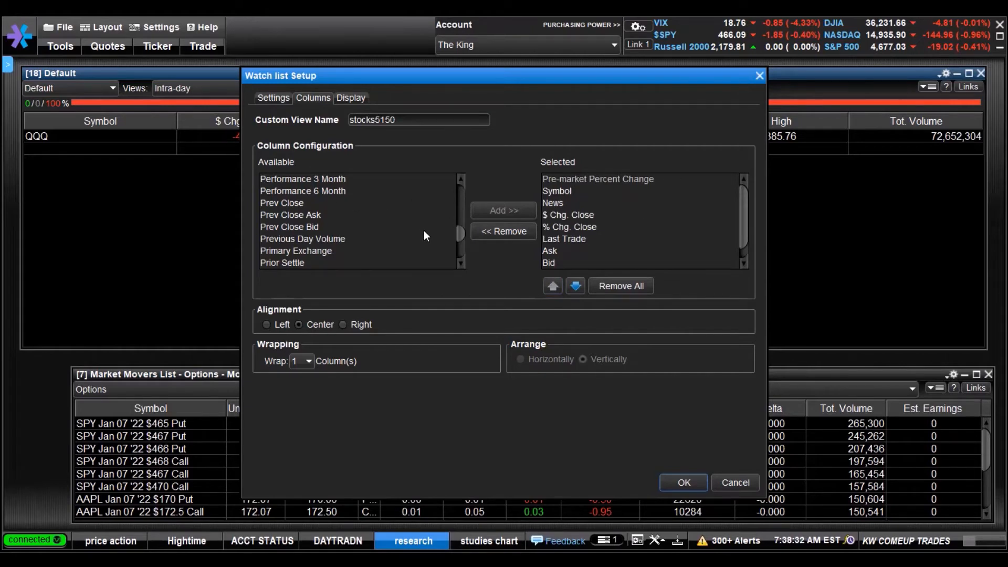
scroll(up, 3)
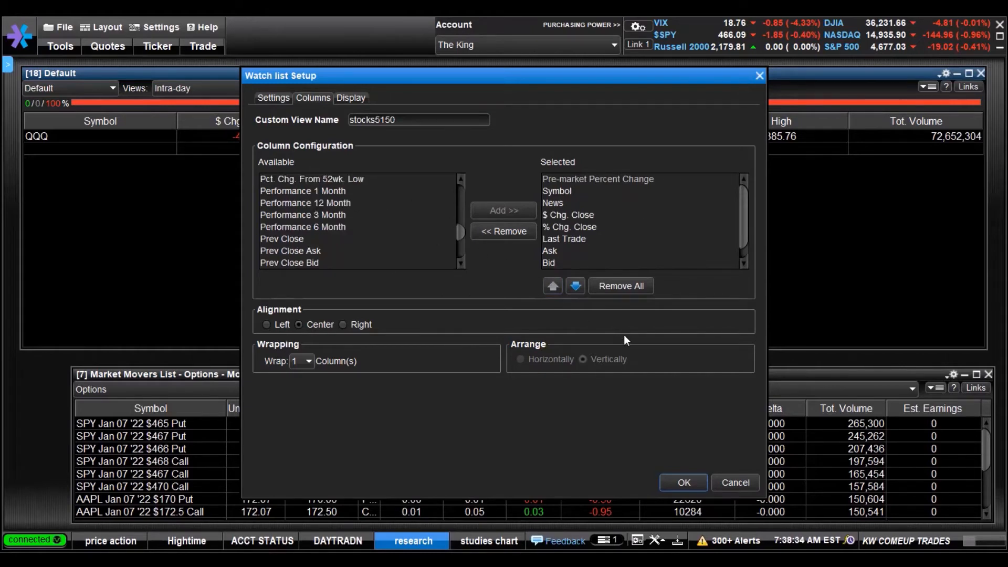
mouse_move(524, 127)
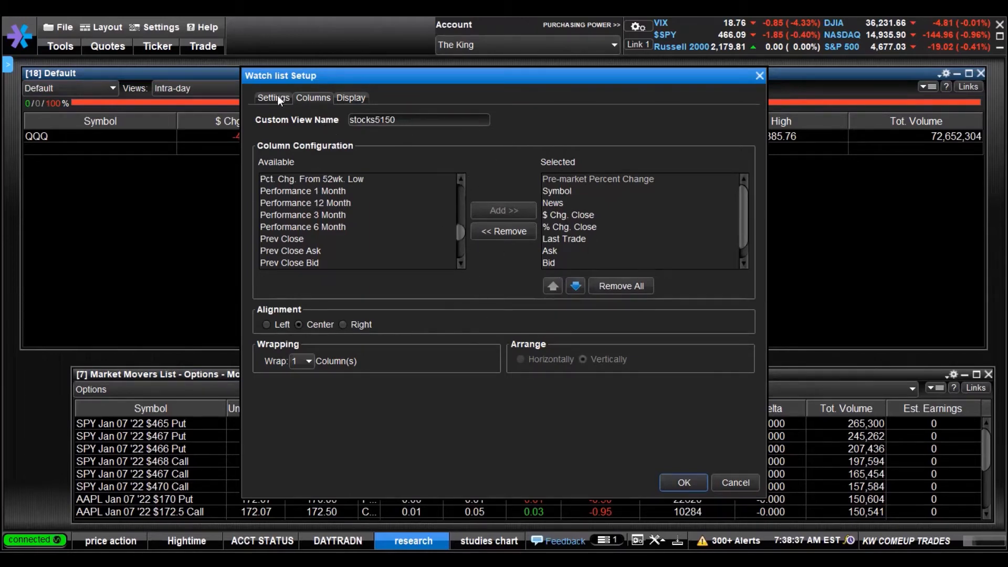
click(273, 97)
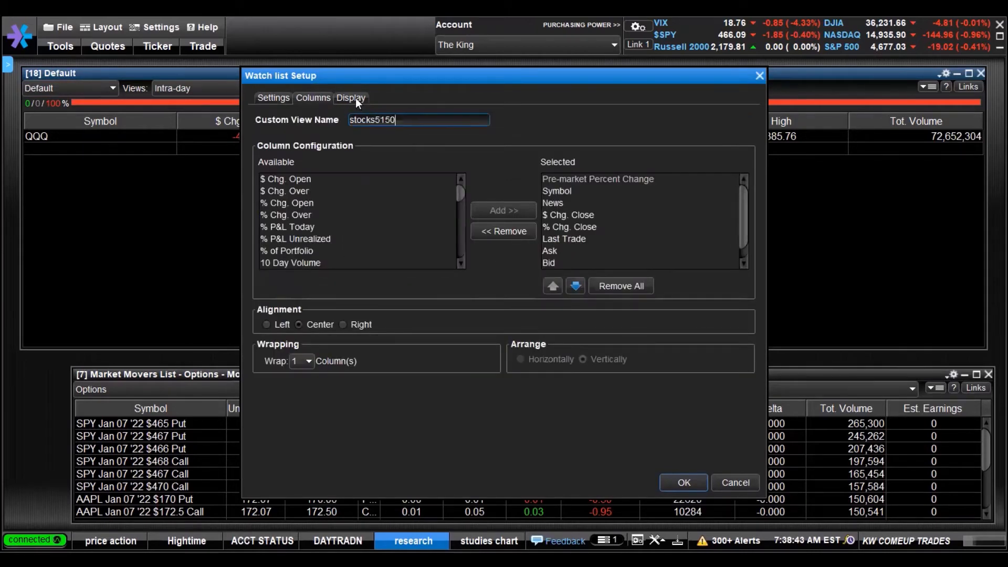
mouse_move(549, 386)
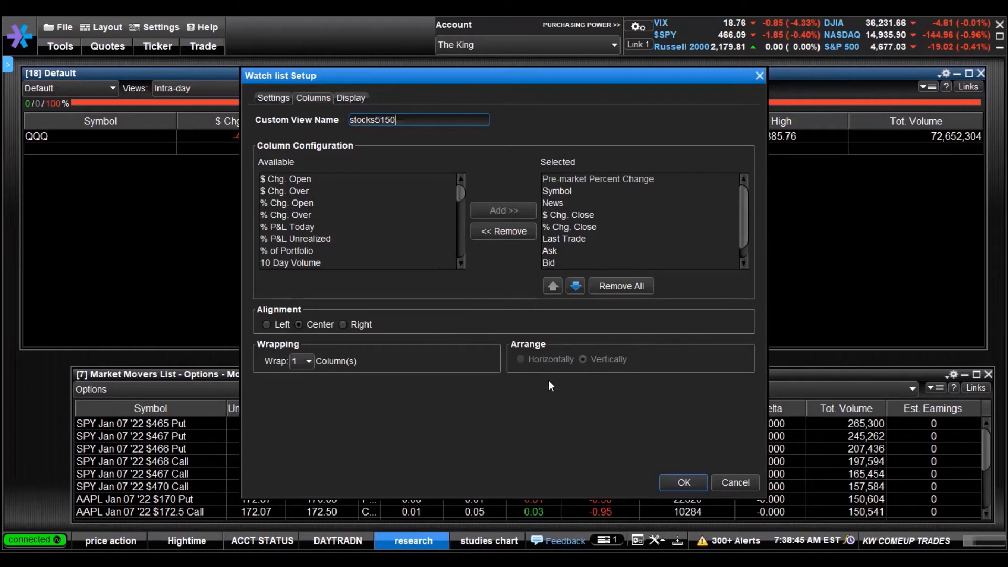
mouse_move(433, 359)
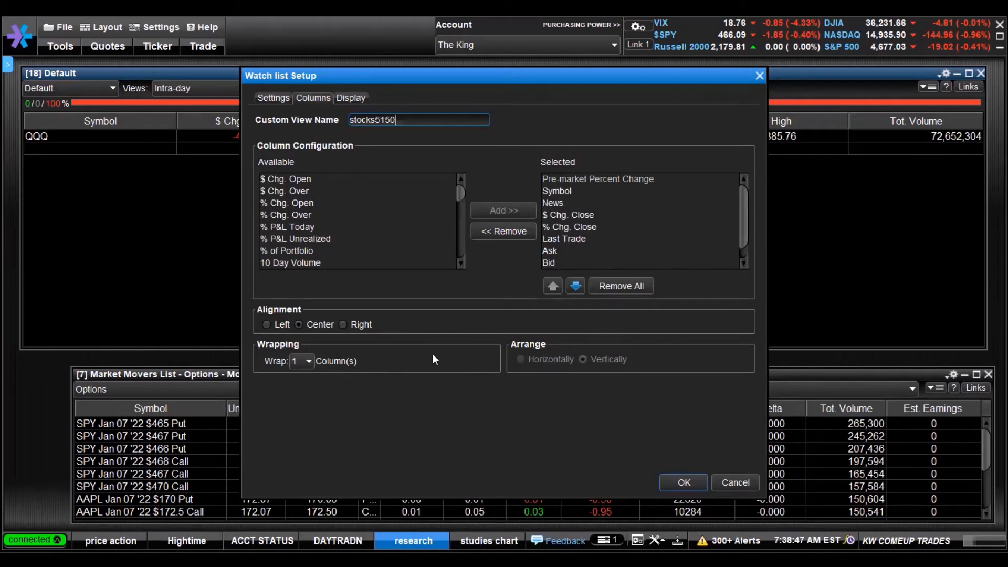
click(683, 482)
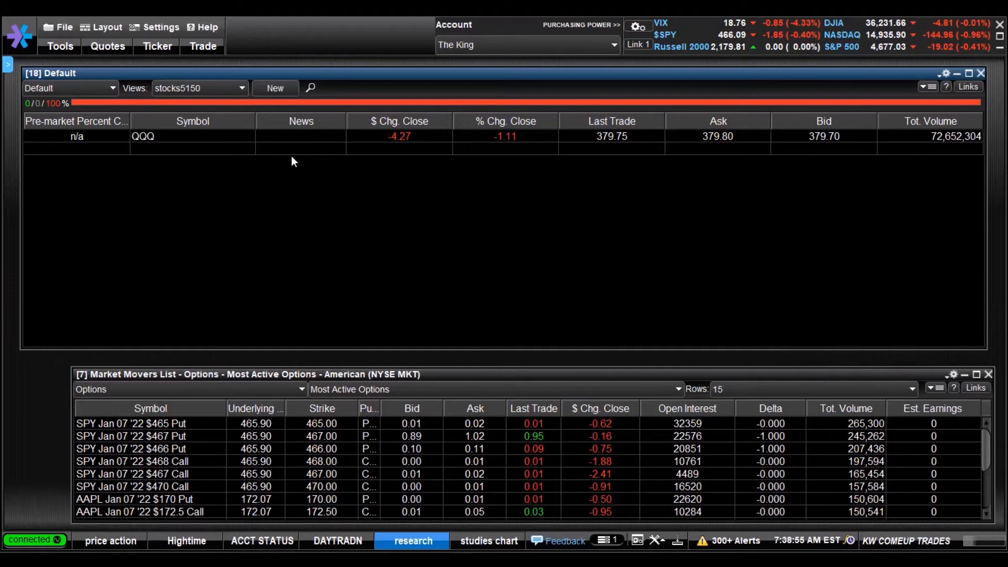
mouse_move(160, 153)
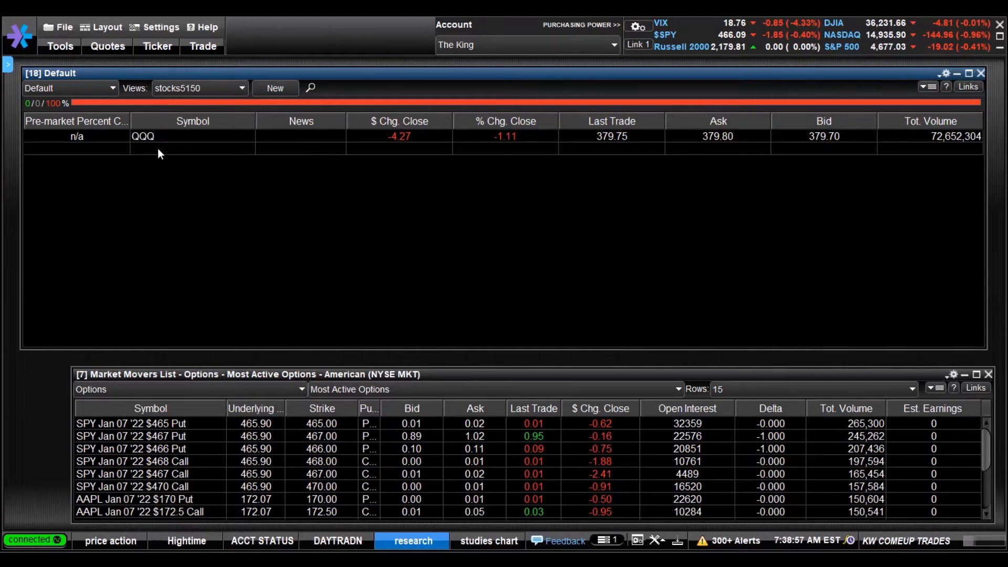
- Select the empty symbol row below QQQ in the Default list
click(160, 153)
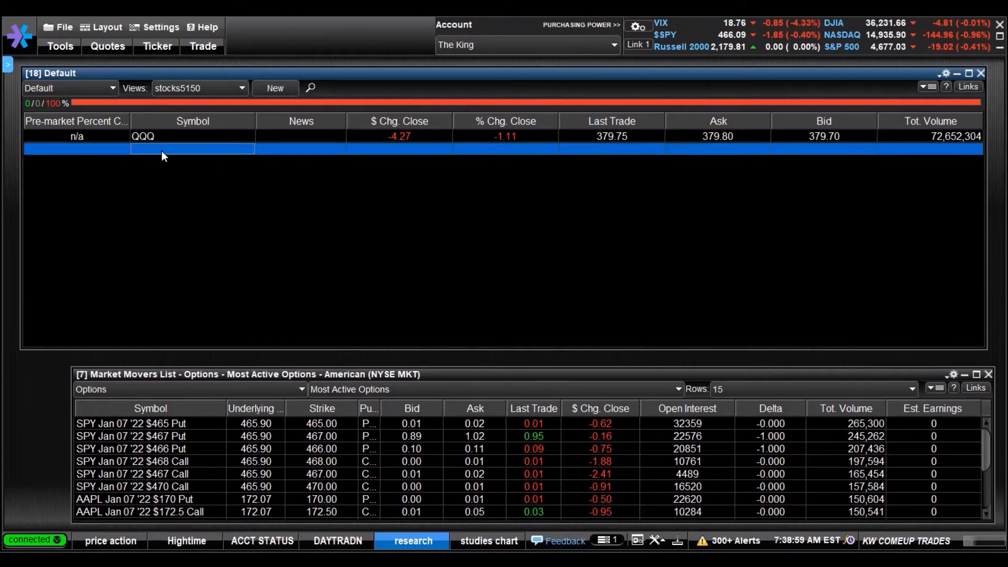
mouse_move(174, 155)
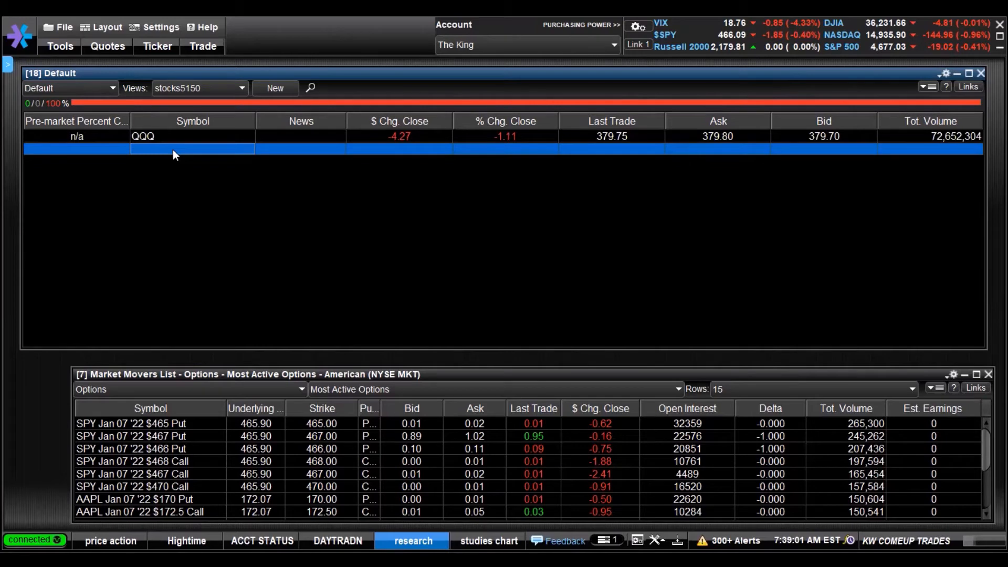
- Enter SPY and AAPL so the list holds AAPL, QQQ and SPY
text(SPY)
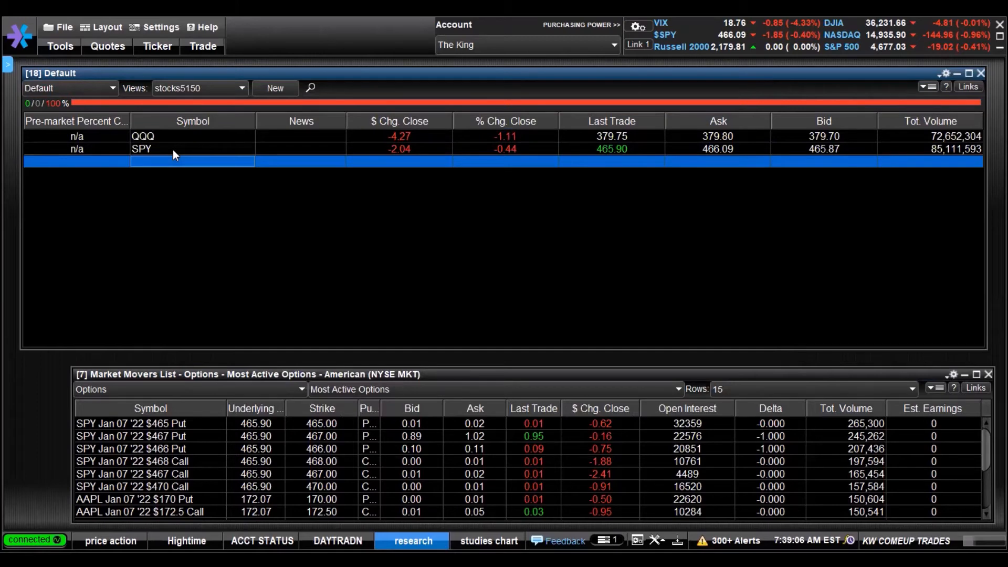
text(AAPL)
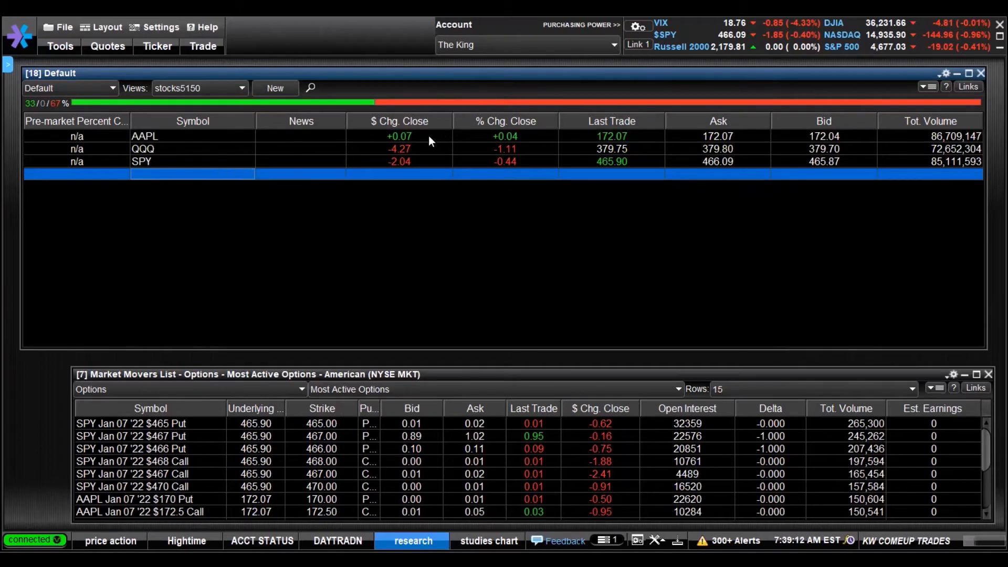
mouse_move(405, 133)
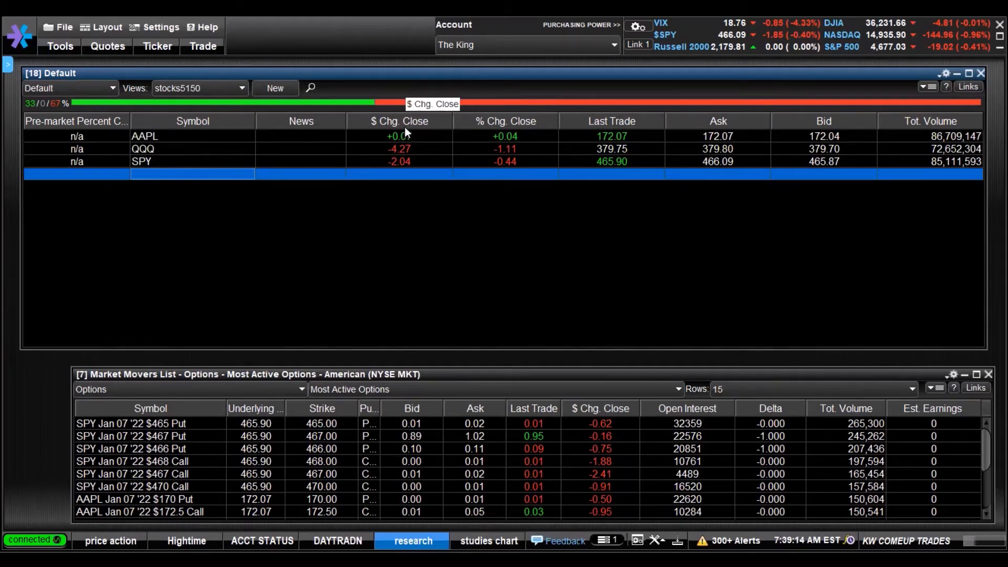
mouse_move(483, 127)
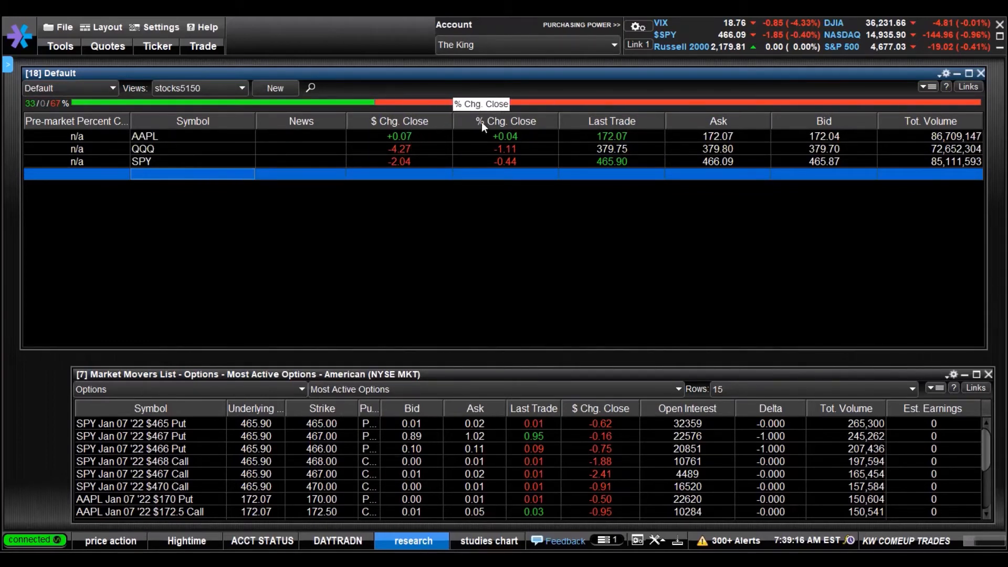
mouse_move(645, 125)
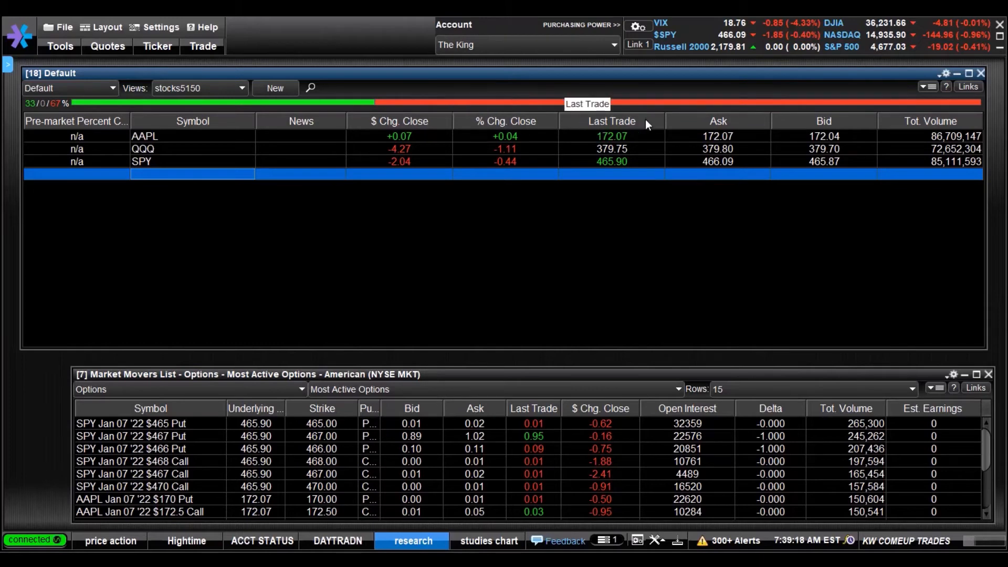
mouse_move(398, 106)
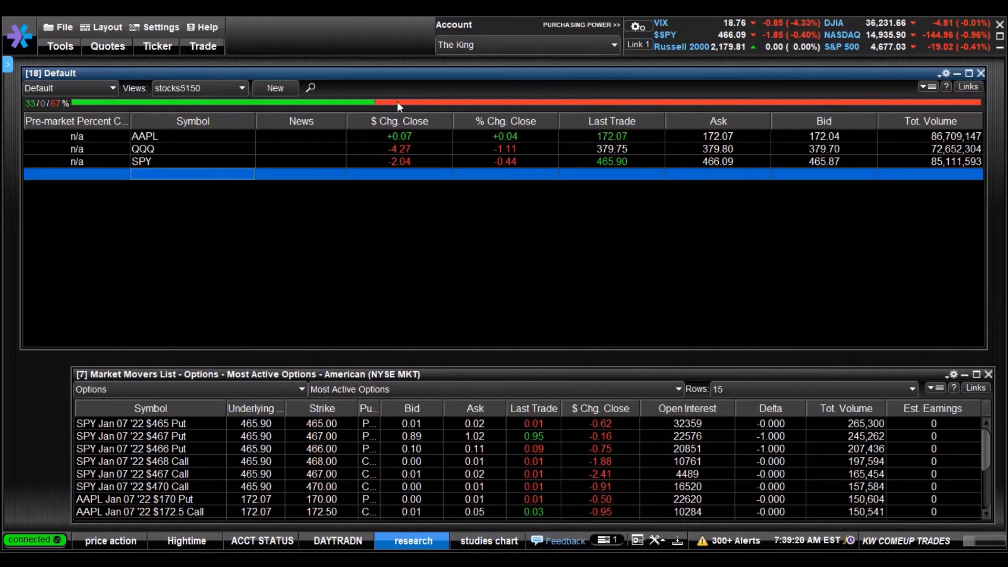
mouse_move(93, 128)
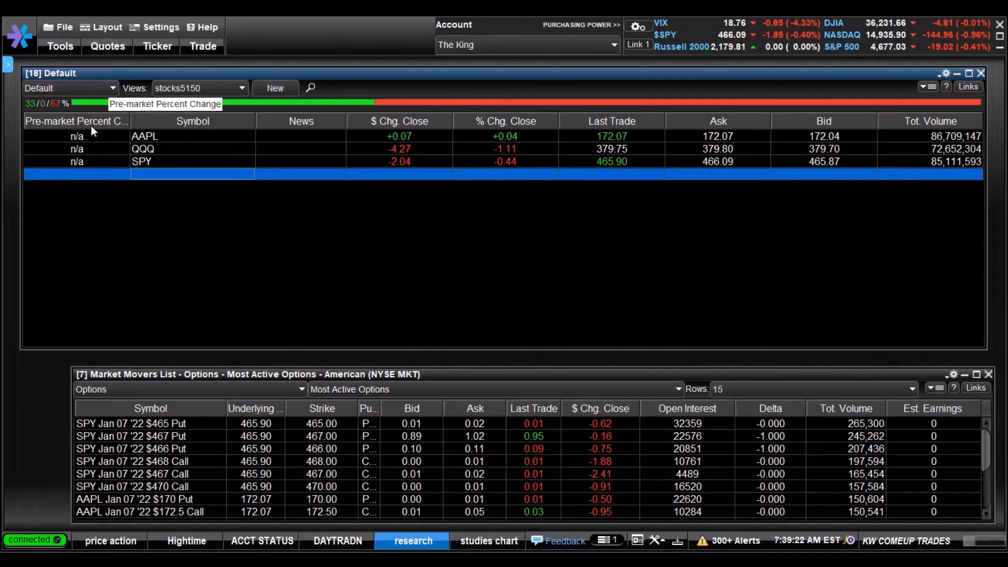
mouse_move(95, 152)
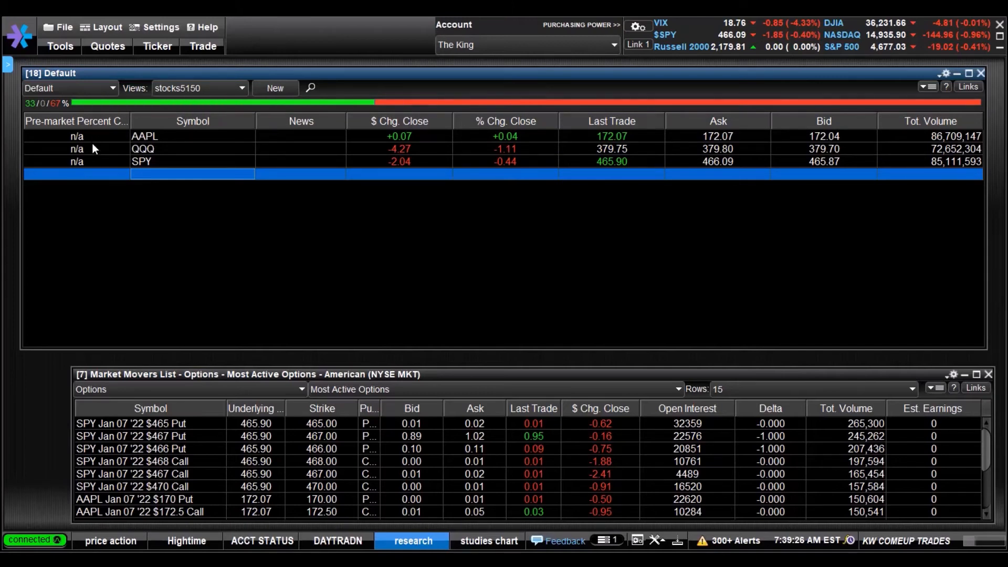
mouse_move(193, 140)
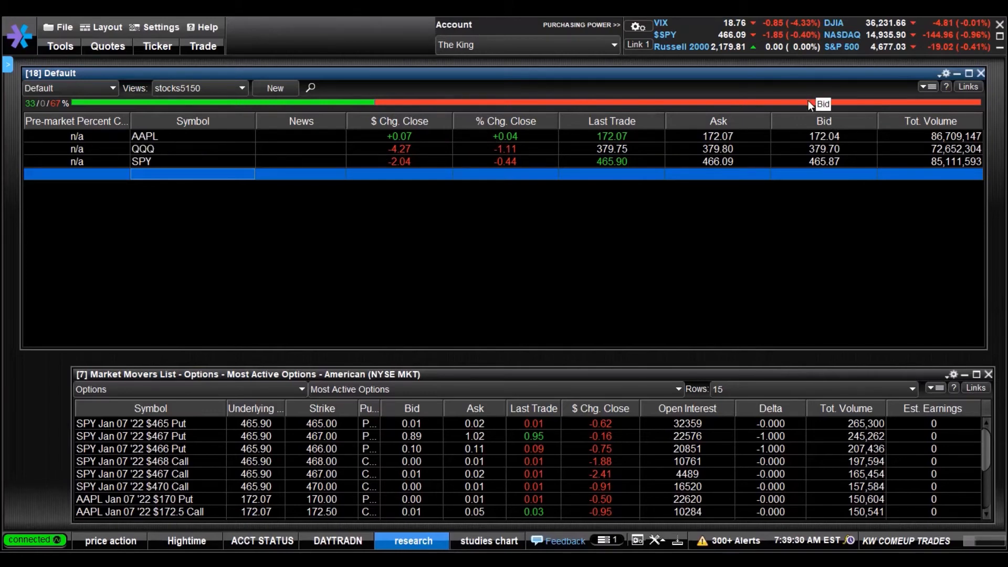
mouse_move(160, 100)
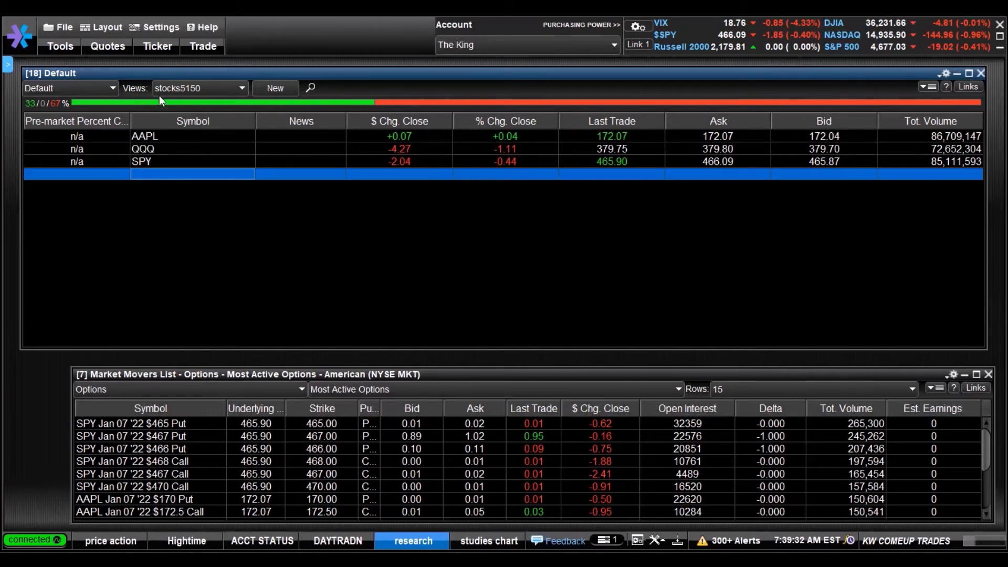
mouse_move(179, 139)
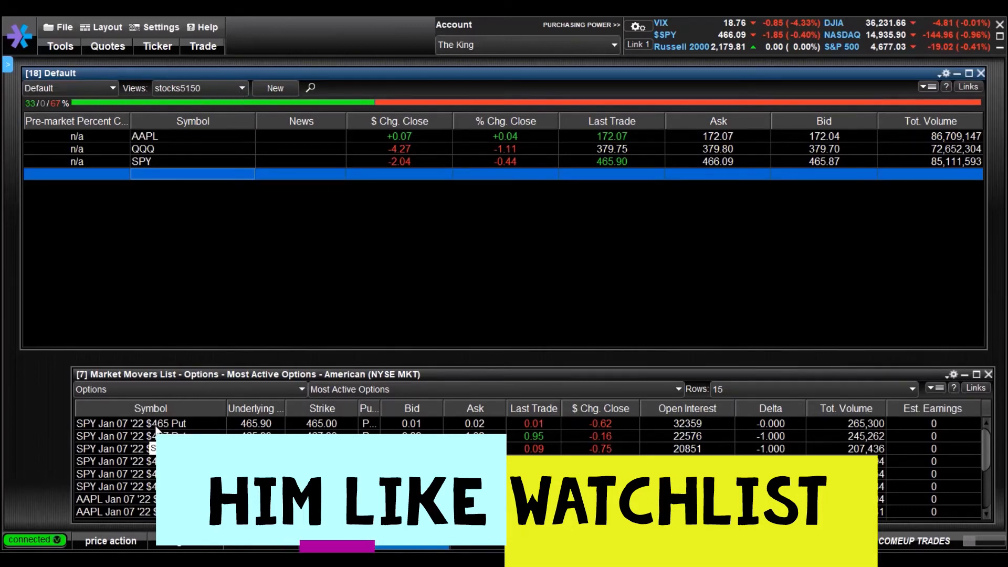
mouse_move(447, 143)
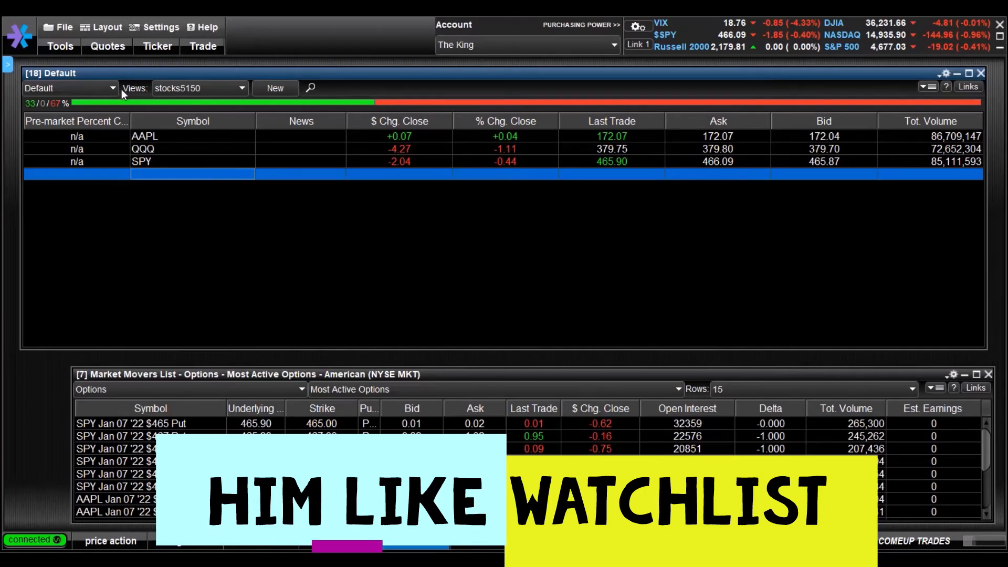
- Switch to Investments to Watch, then trade n travel, keeping the stocks5150 columns
click(110, 89)
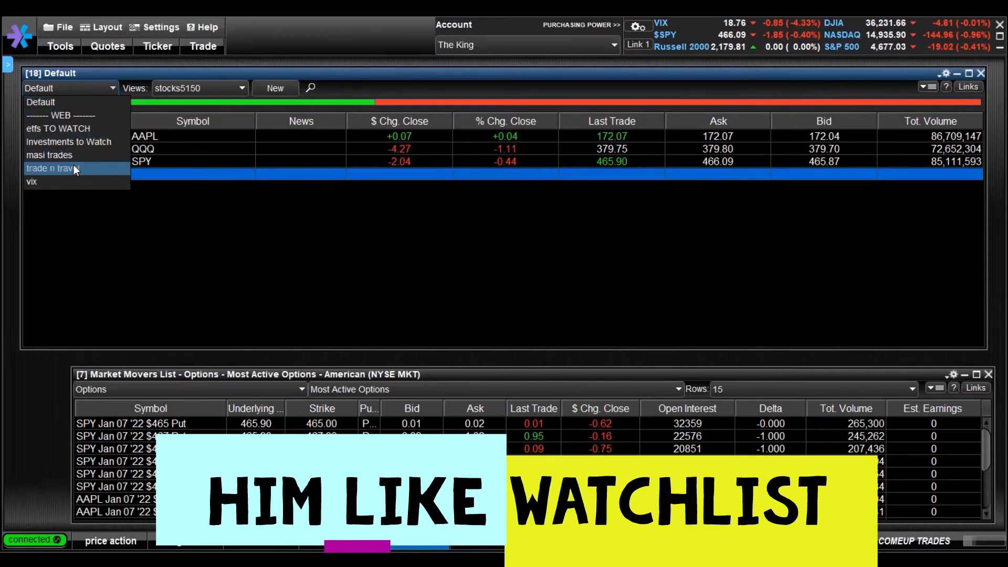
mouse_move(51, 156)
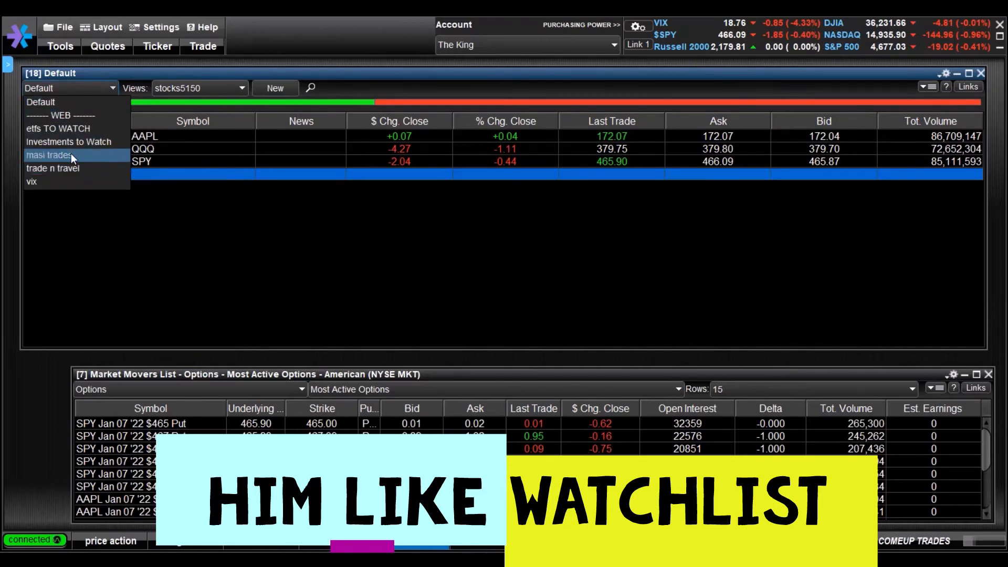
click(68, 141)
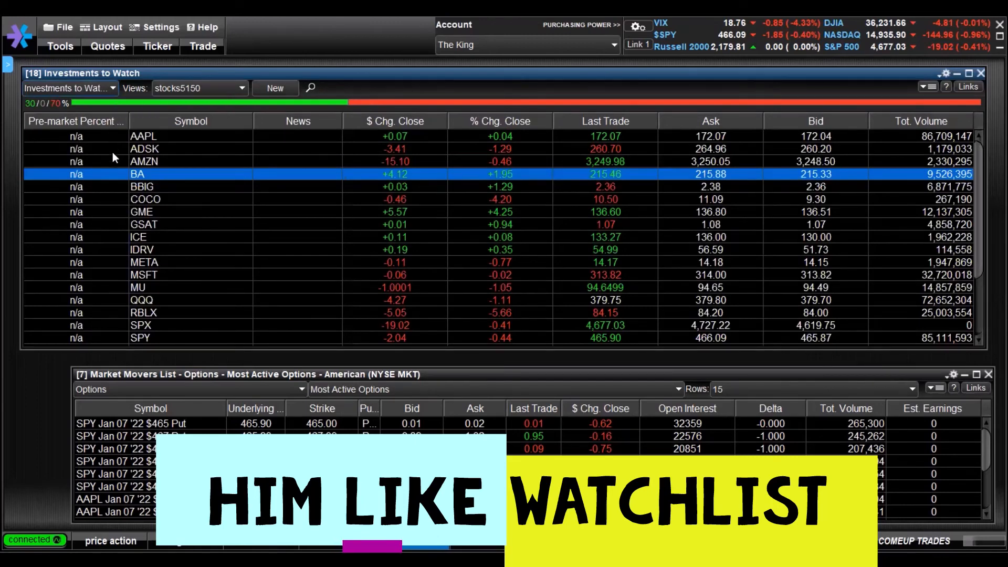
mouse_move(233, 266)
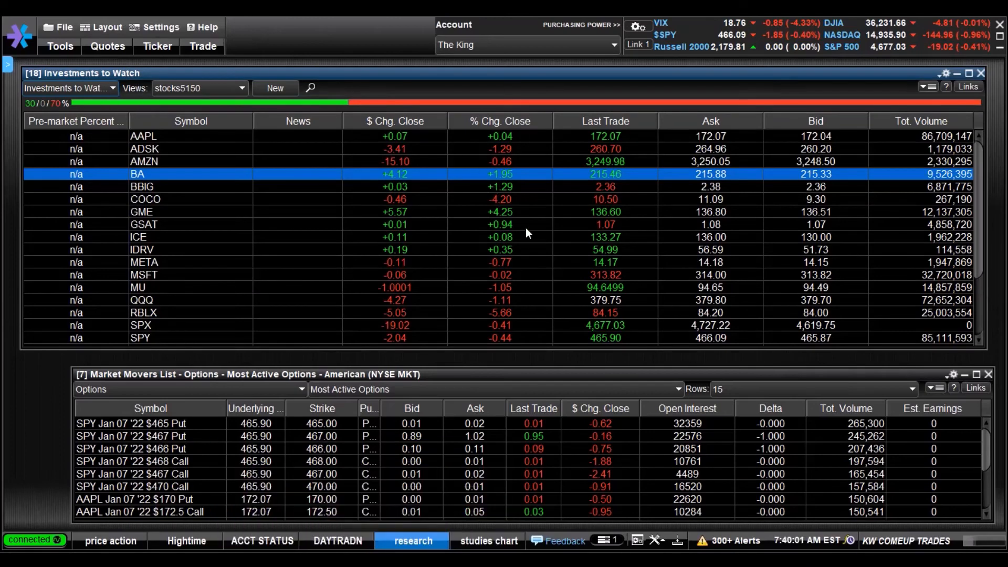
mouse_move(483, 213)
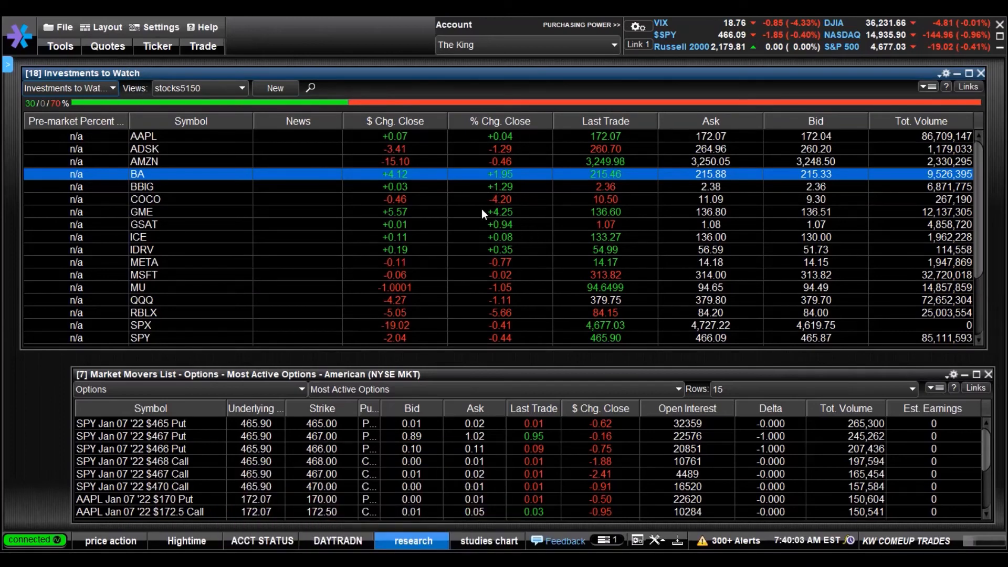
mouse_move(383, 121)
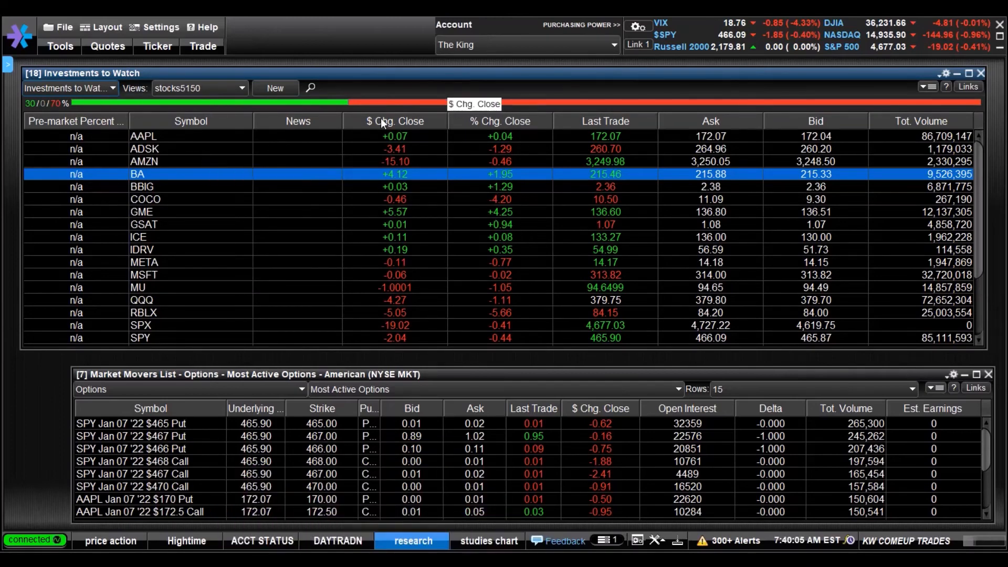
mouse_move(419, 254)
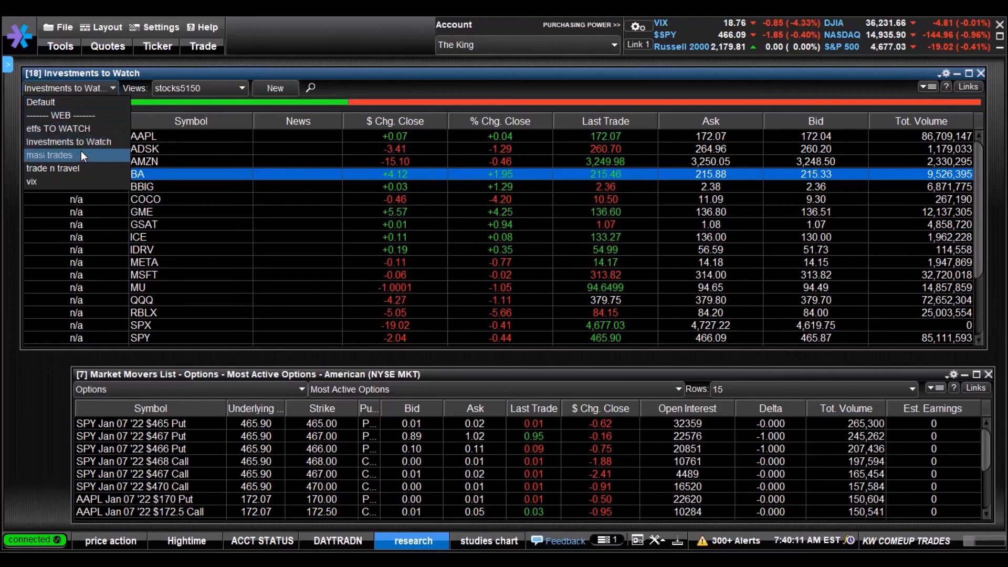
click(53, 168)
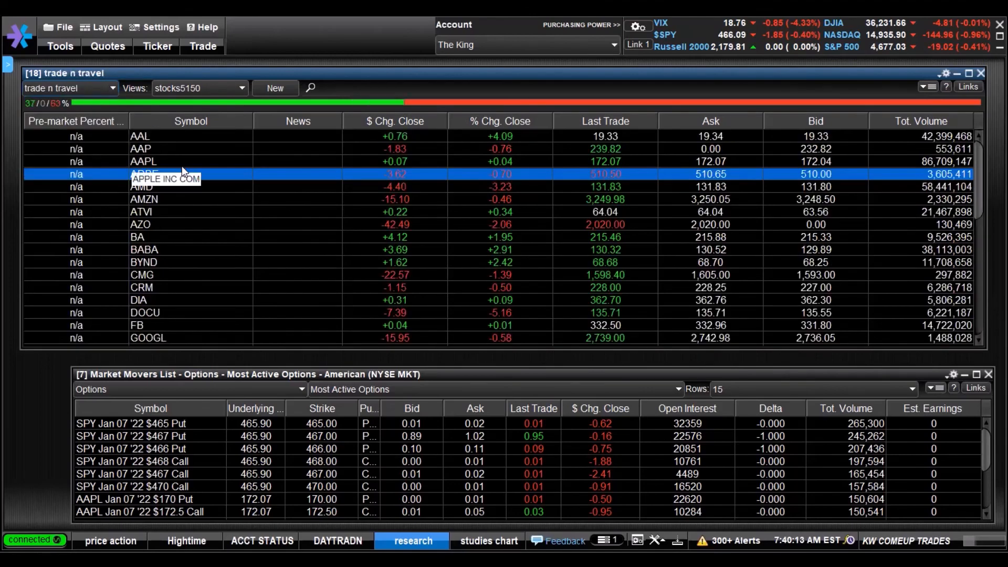
mouse_move(990, 55)
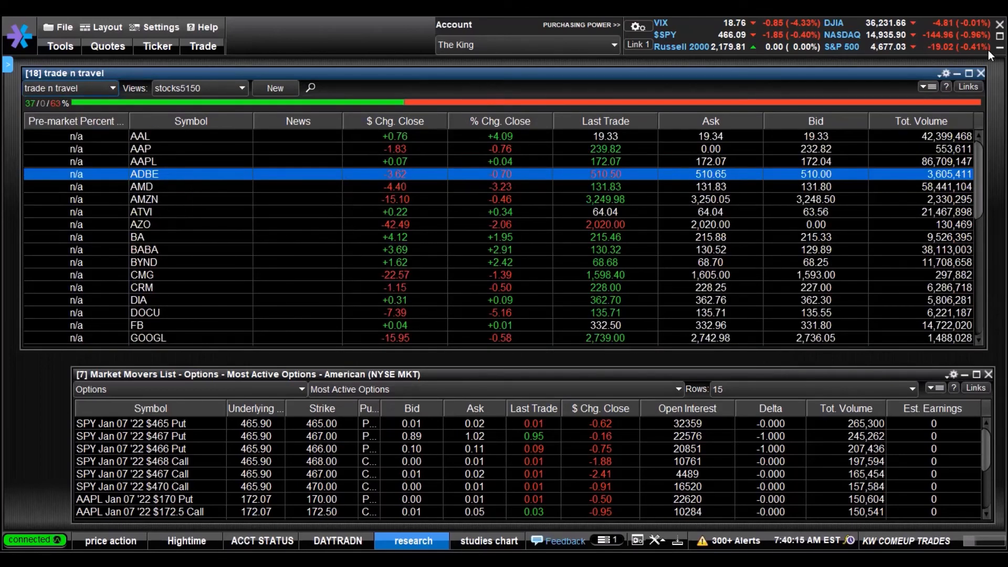